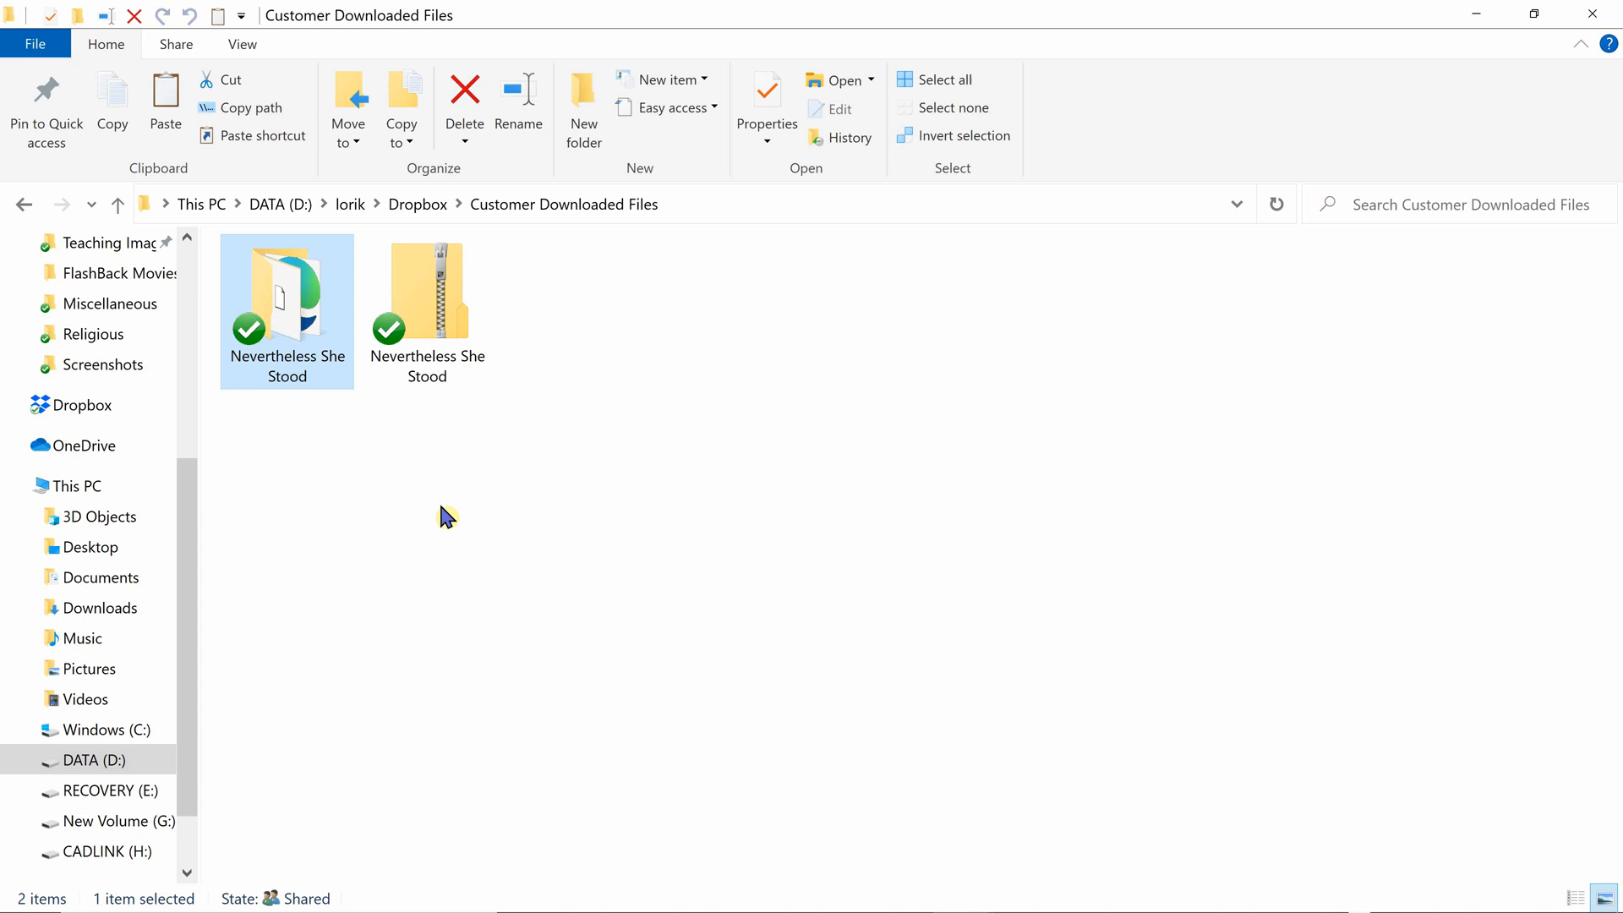
Extract the zipped Nevertheless She Stood folder and list its six design files in Details view.
{"action": "left_click", "coordinate": [426, 287]}
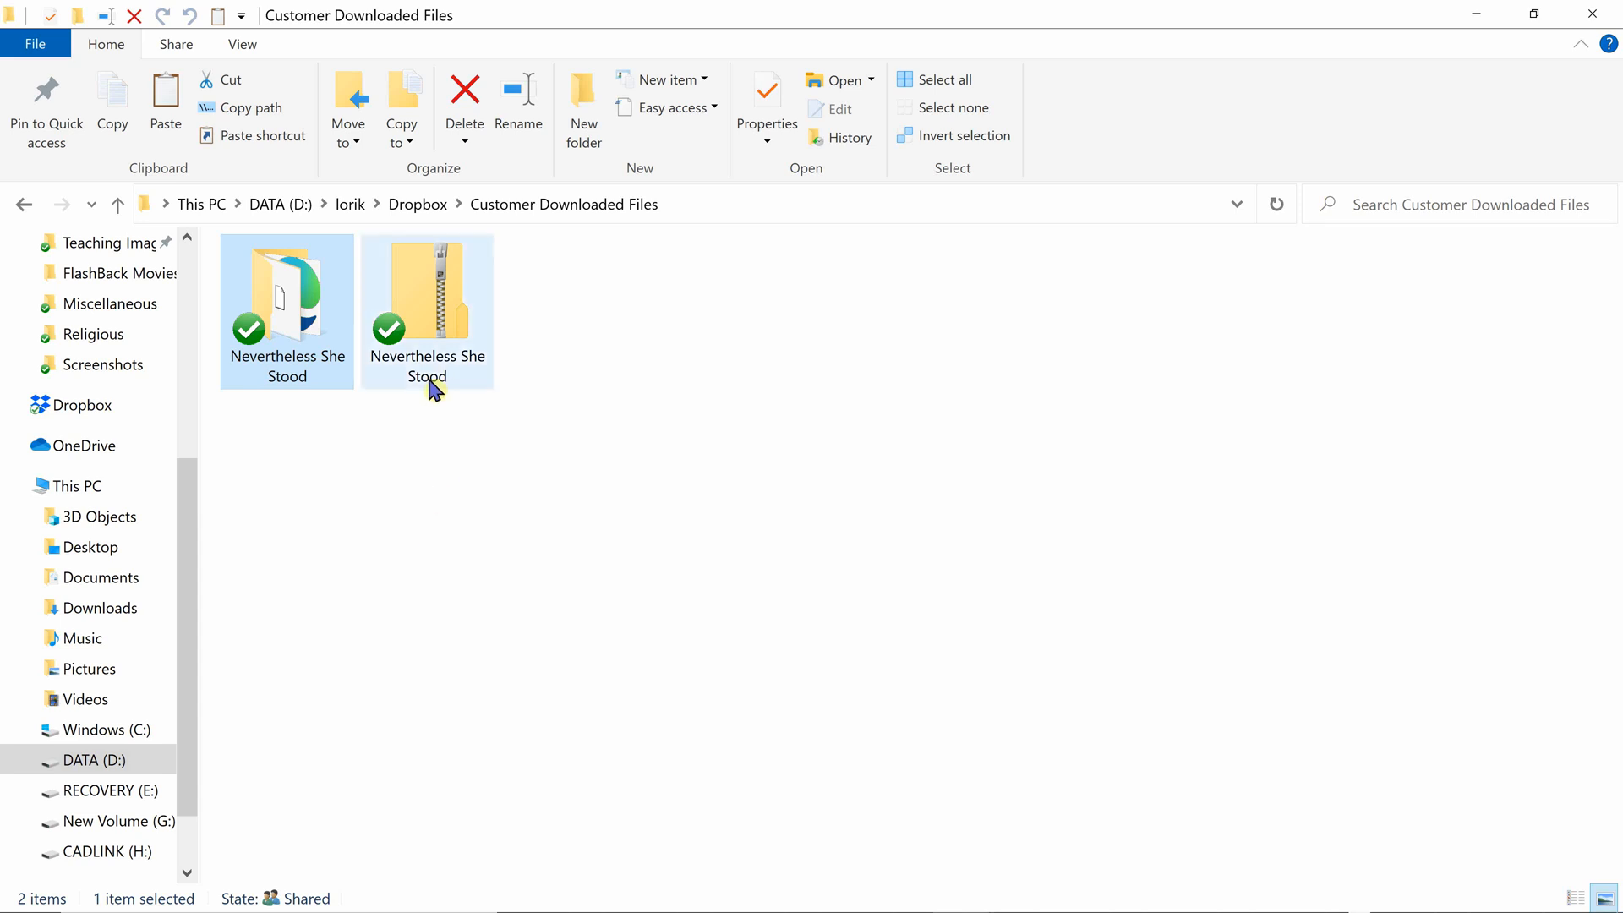
{"action": "mouse_move", "coordinate": [445, 346]}
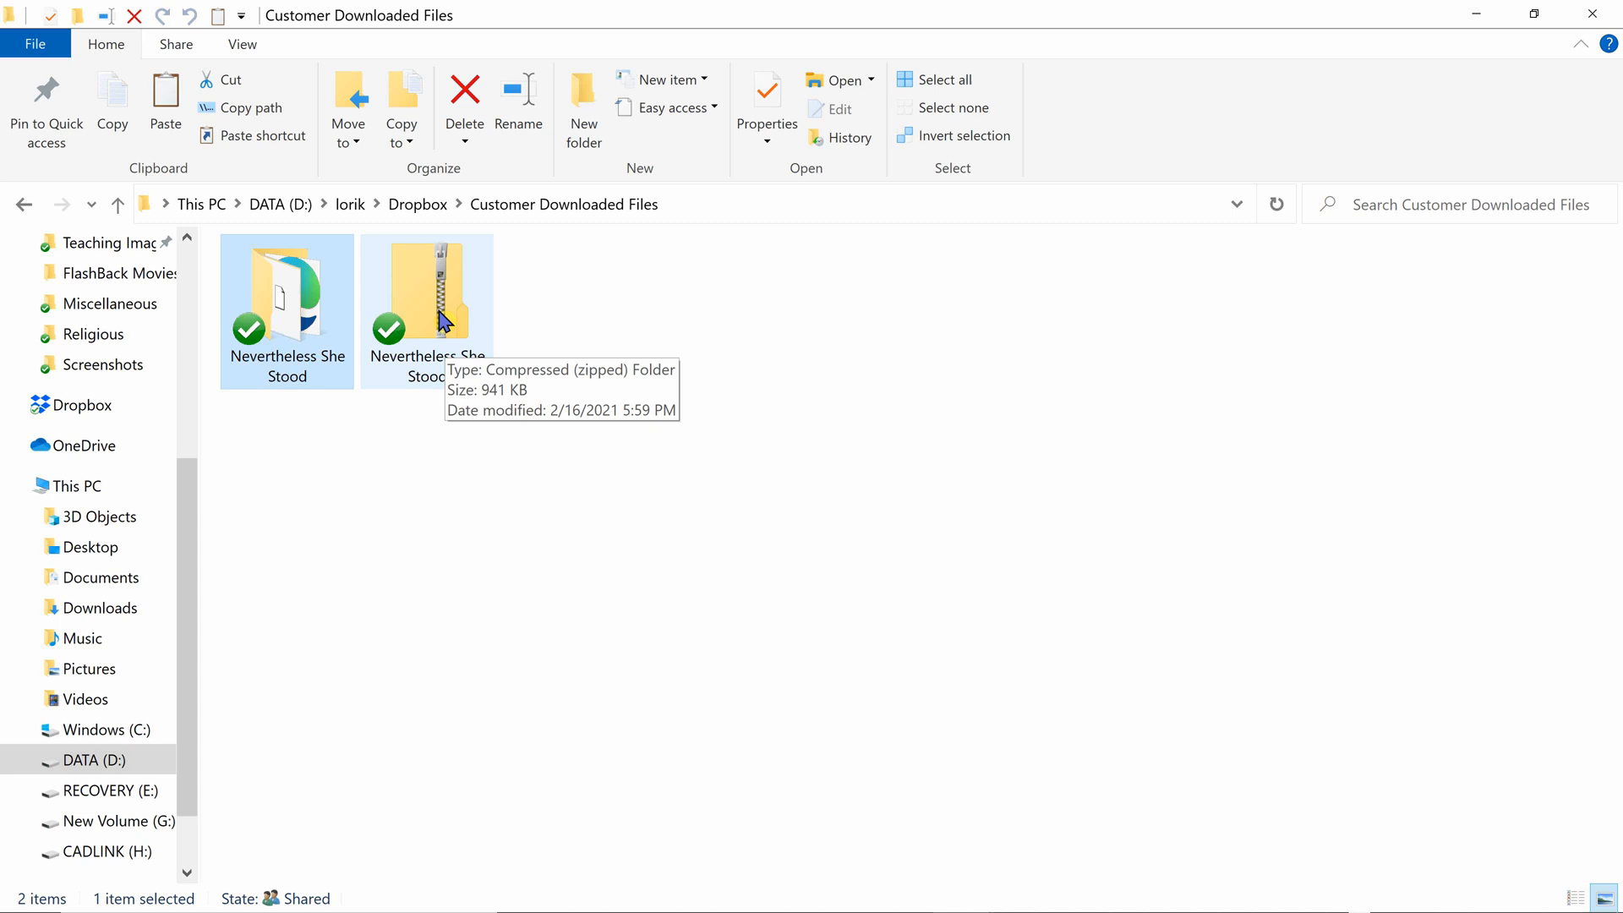
{"action": "left_click", "coordinate": [426, 289]}
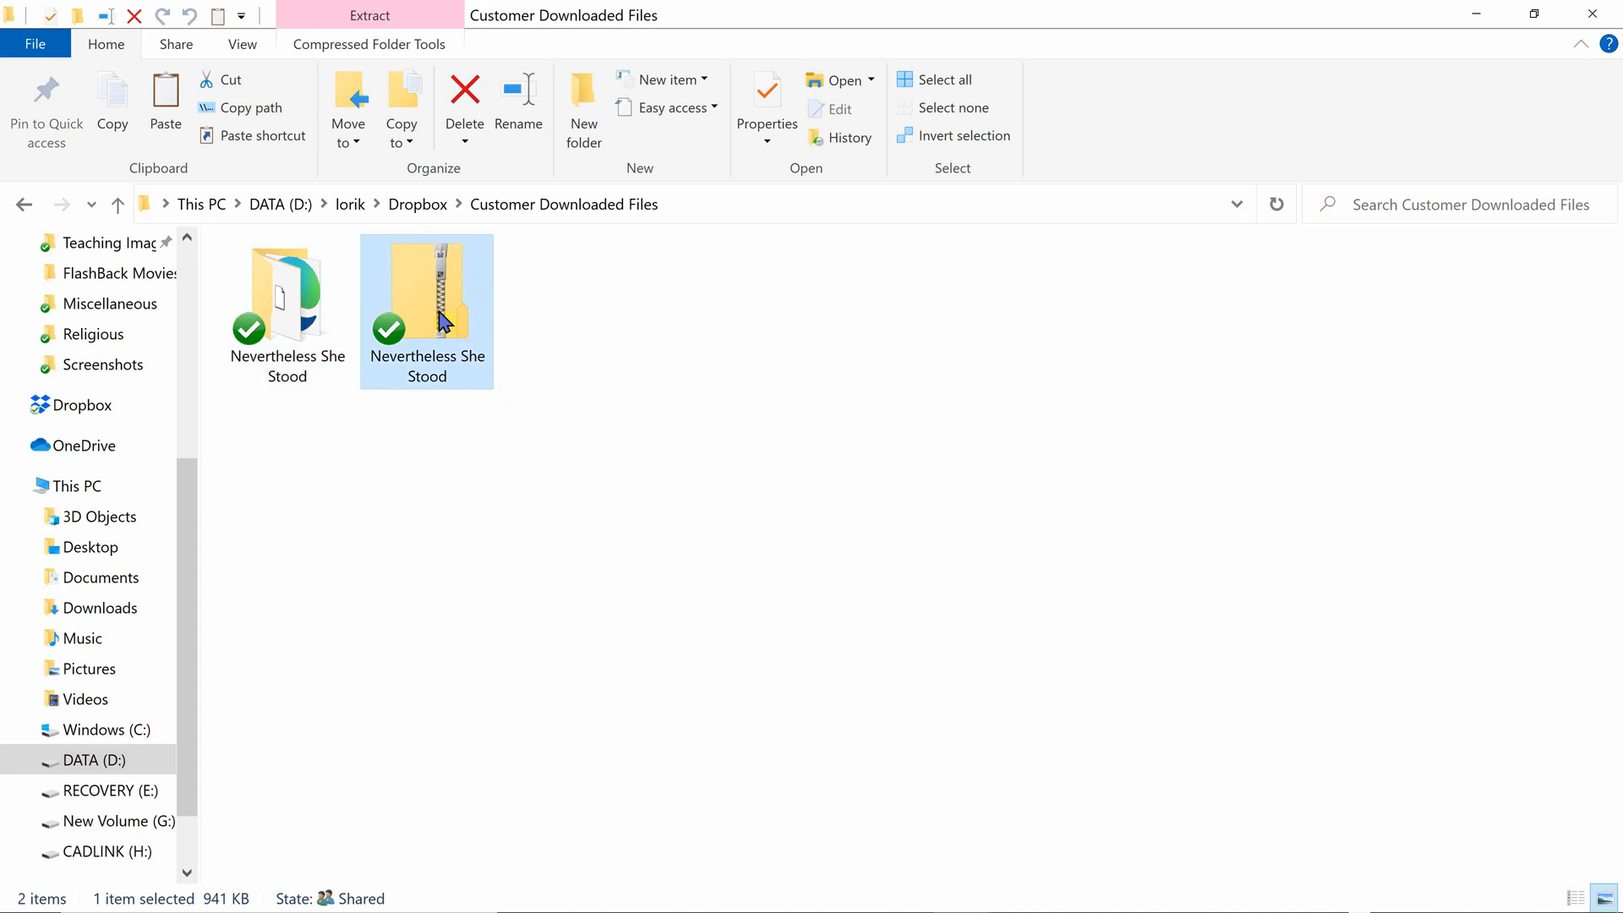
{"action": "right_click", "coordinate": [426, 311]}
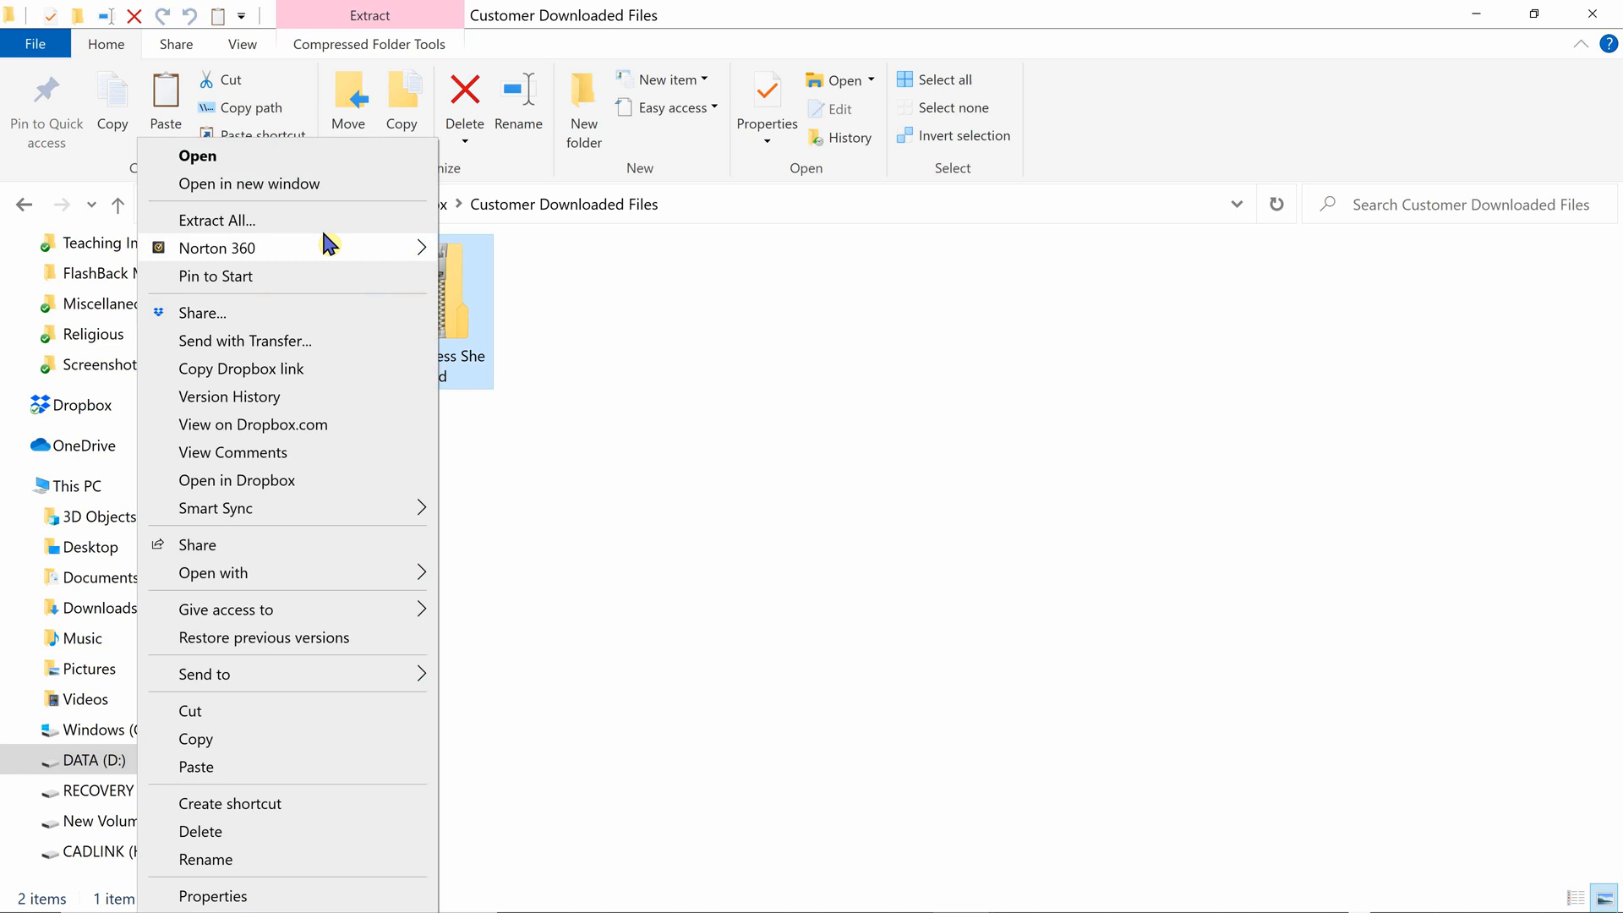
{"action": "mouse_move", "coordinate": [698, 551]}
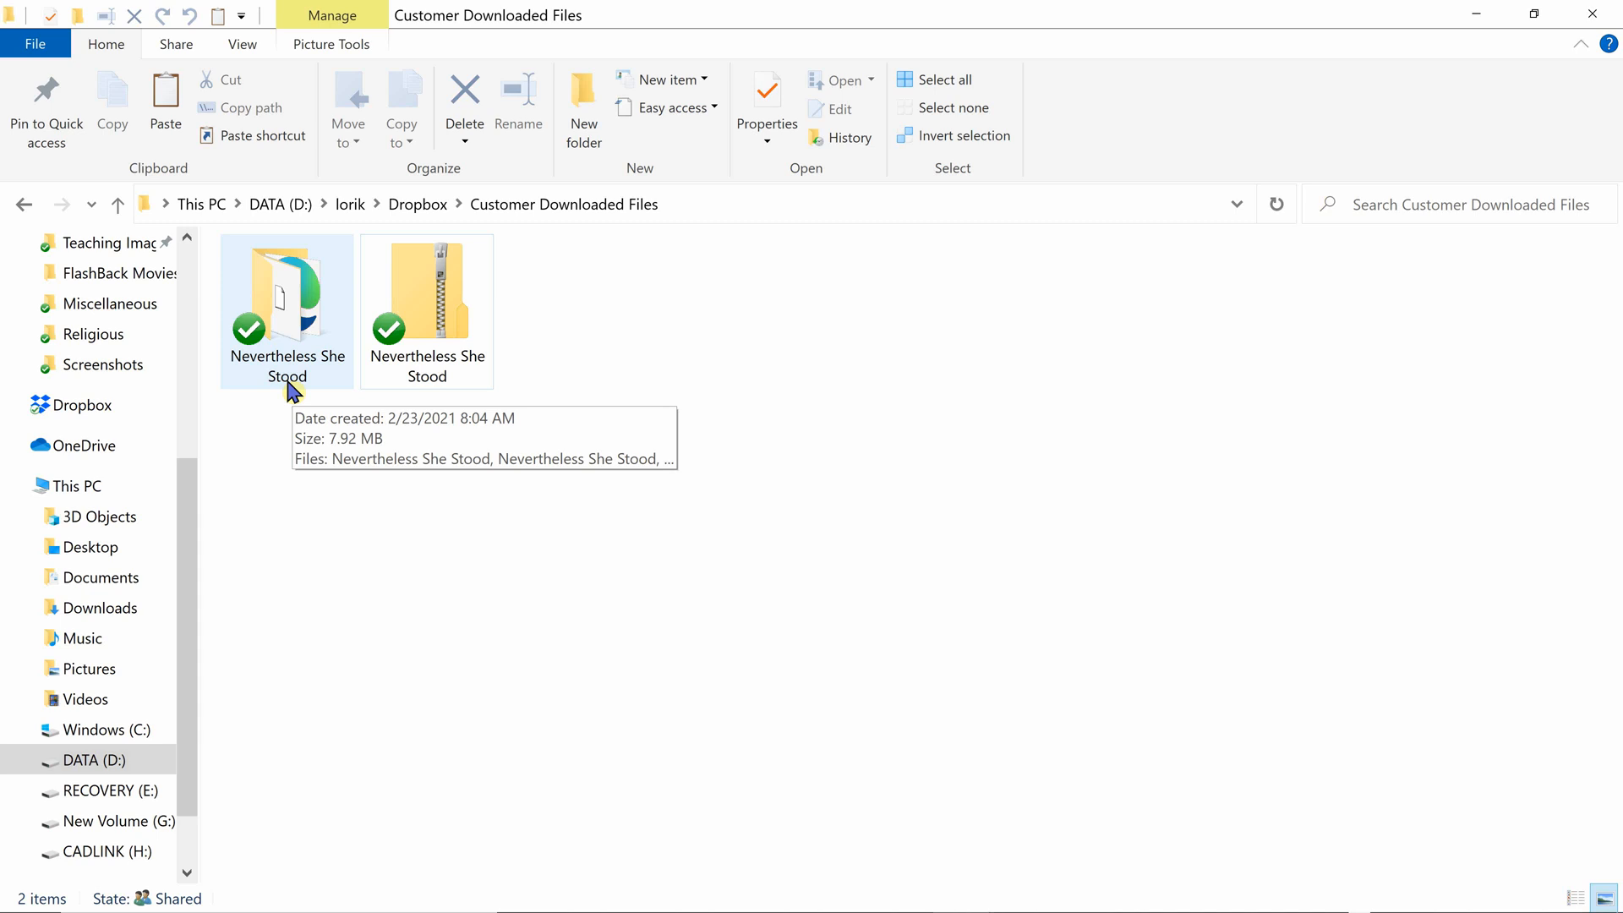
{"action": "left_click", "coordinate": [426, 301]}
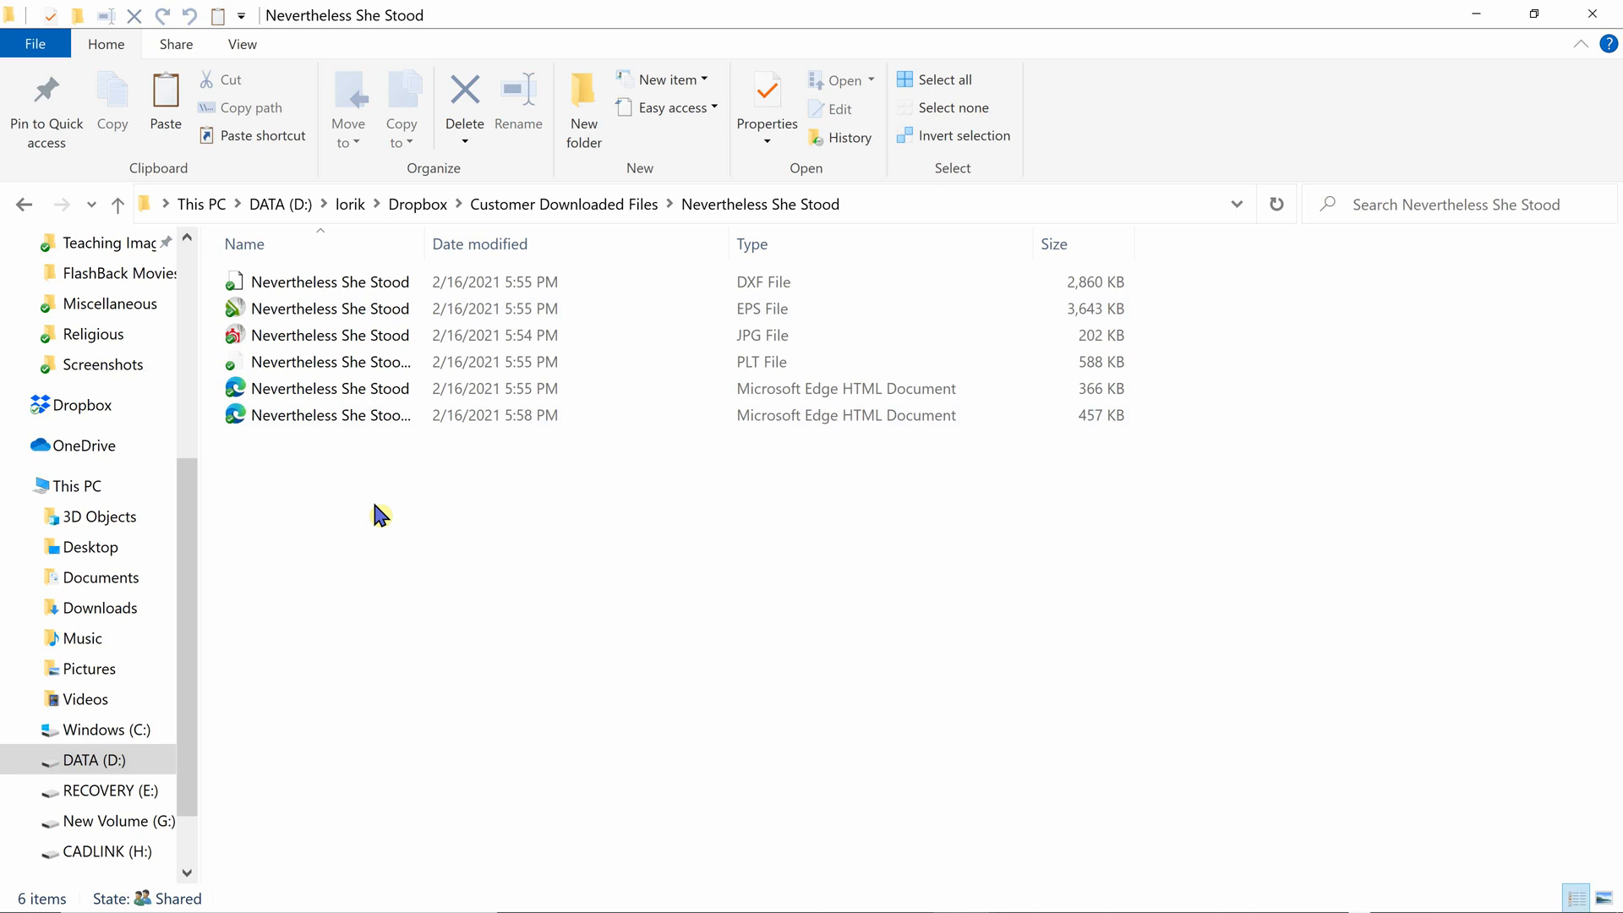
{"action": "left_click", "coordinate": [332, 334]}
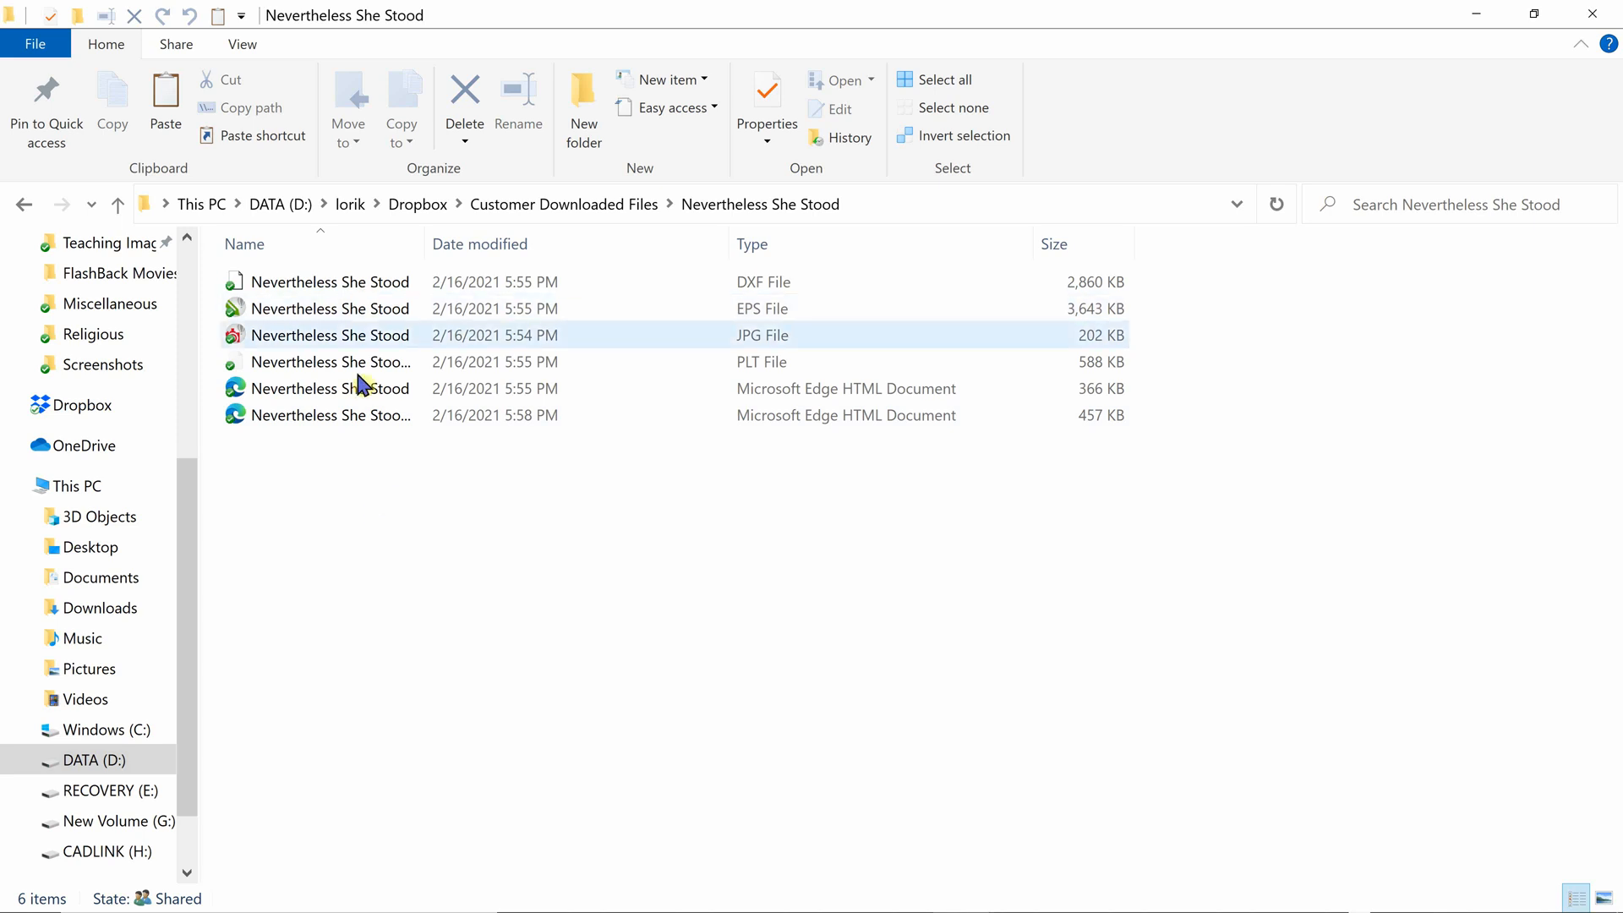
{"action": "mouse_move", "coordinate": [356, 422]}
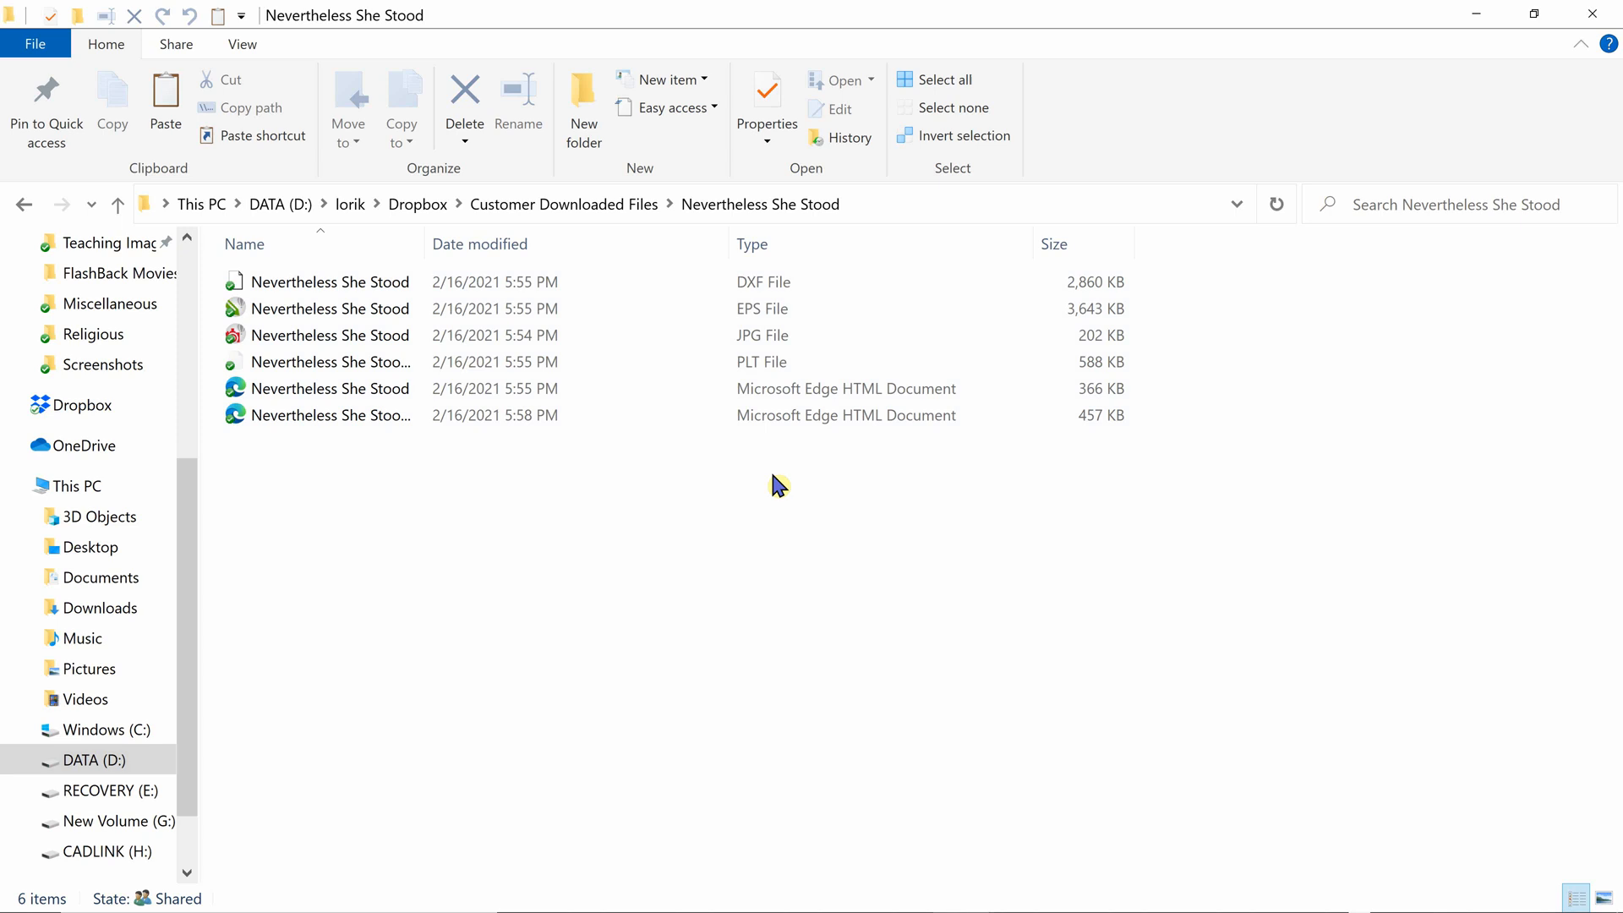
{"action": "mouse_move", "coordinate": [416, 505]}
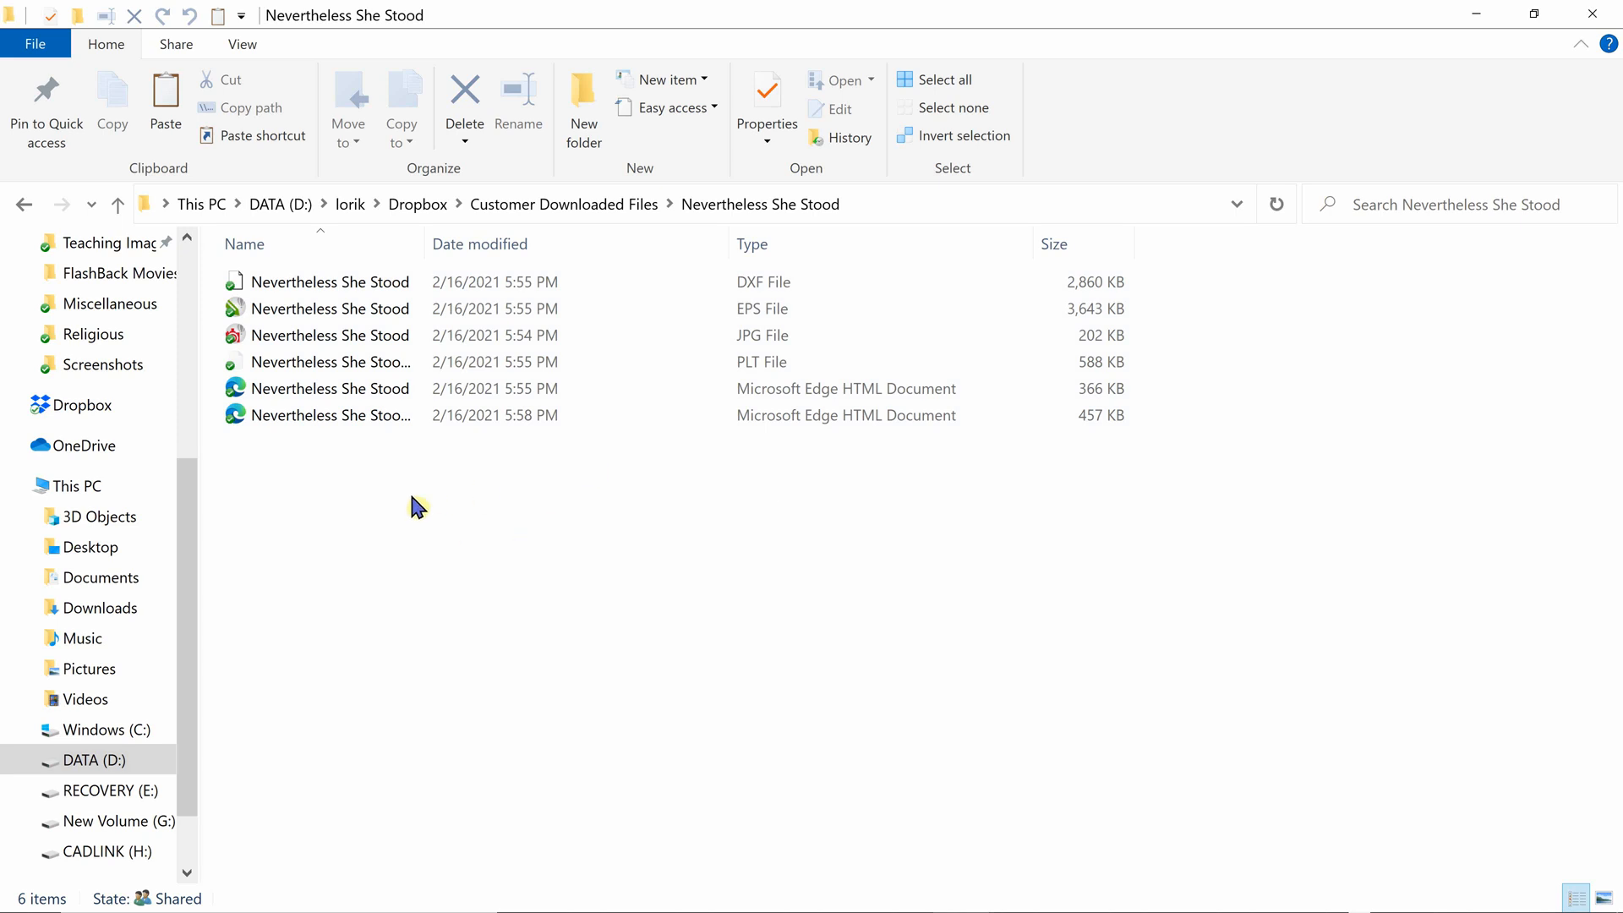
{"action": "mouse_move", "coordinate": [356, 440]}
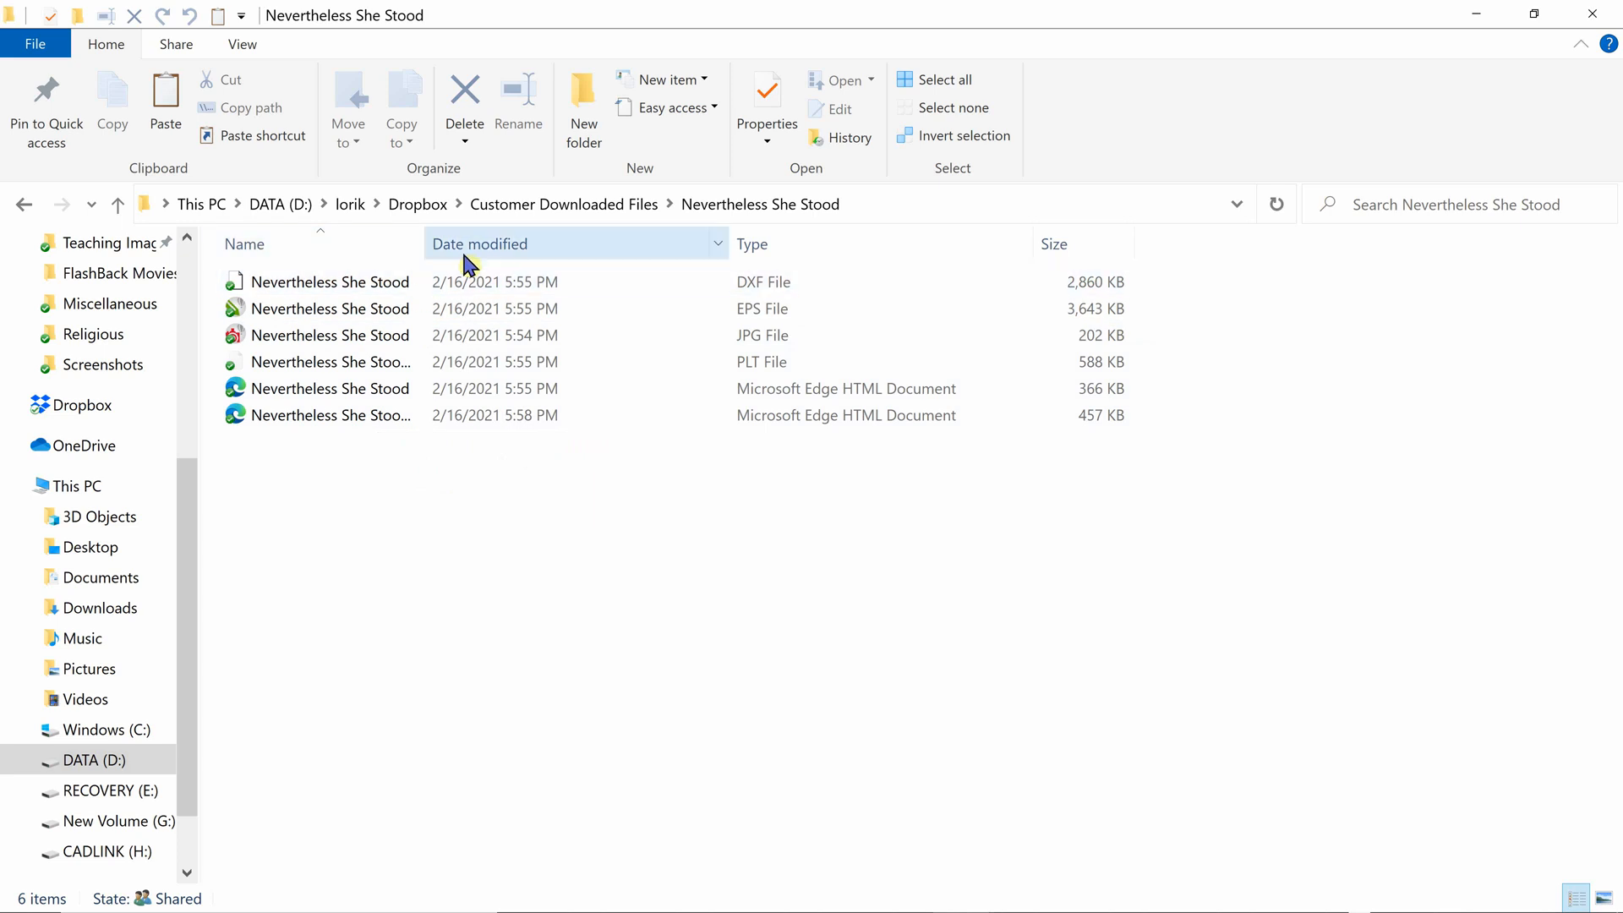
Widen the Name column so names like Nevertheless She Stood-Cricut-Brother show in full.
{"action": "left_click", "coordinate": [332, 282]}
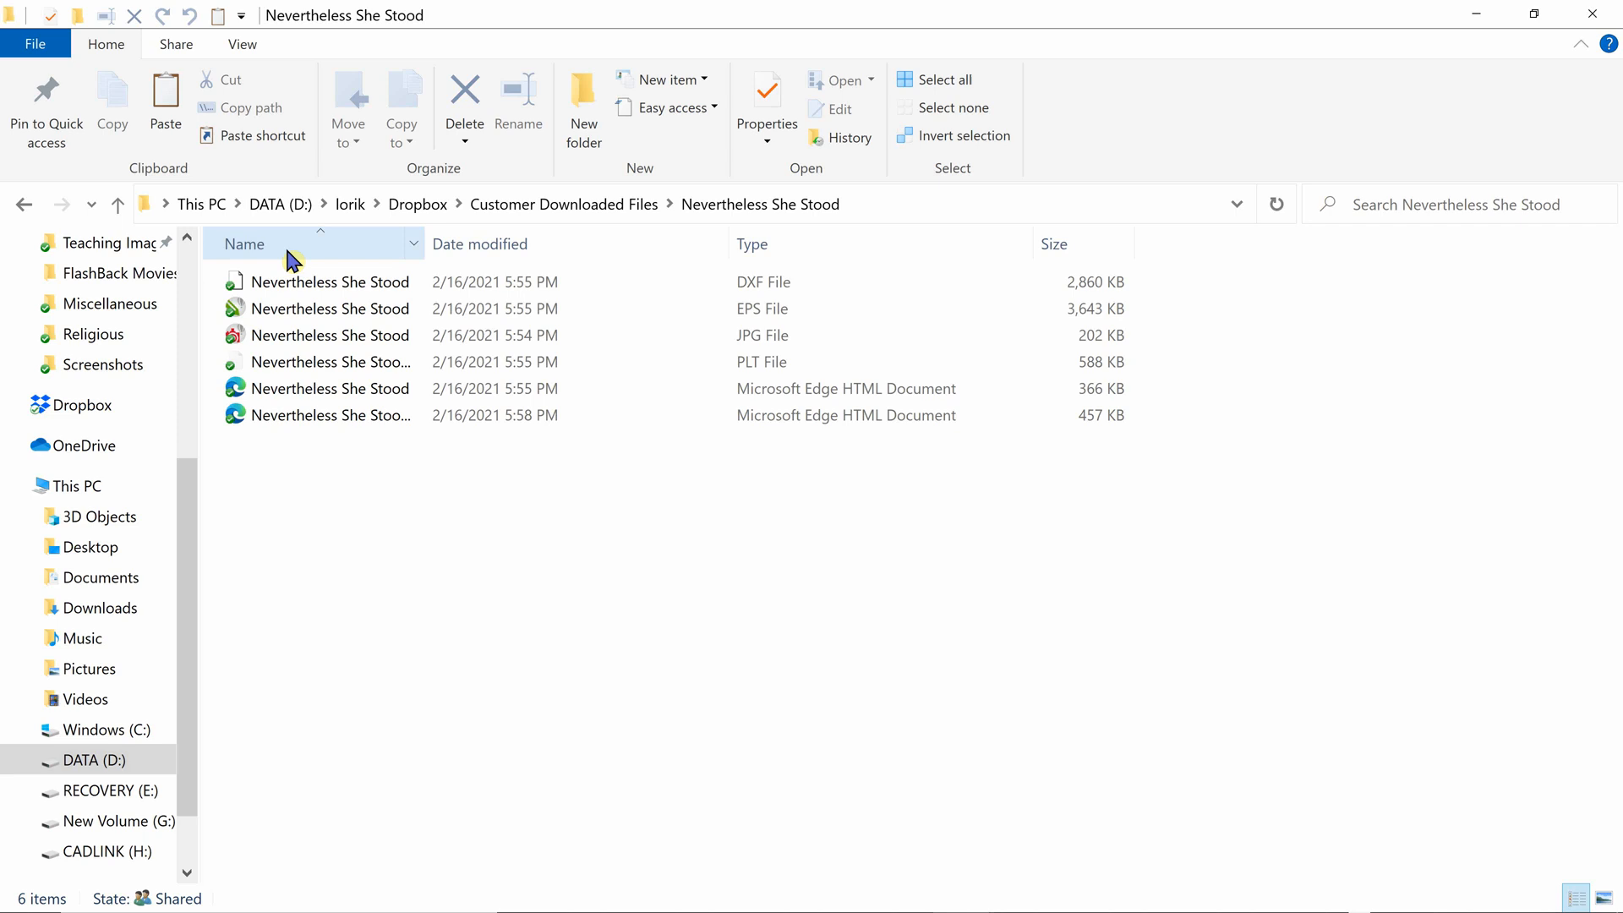
{"action": "mouse_move", "coordinate": [428, 252]}
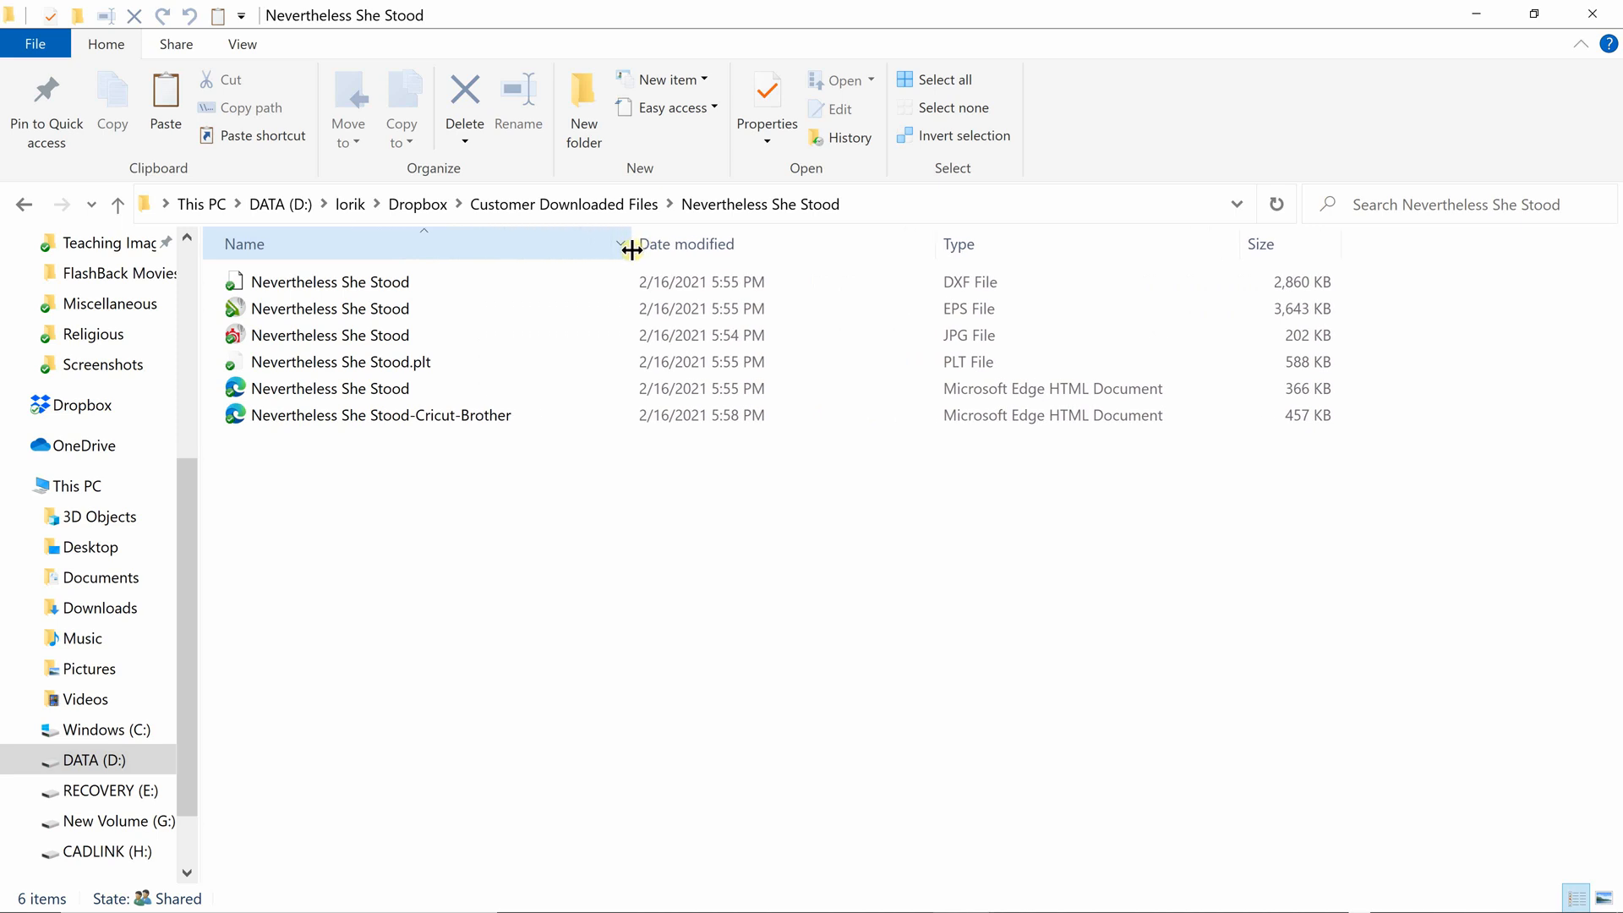
{"action": "left_click", "coordinate": [331, 335]}
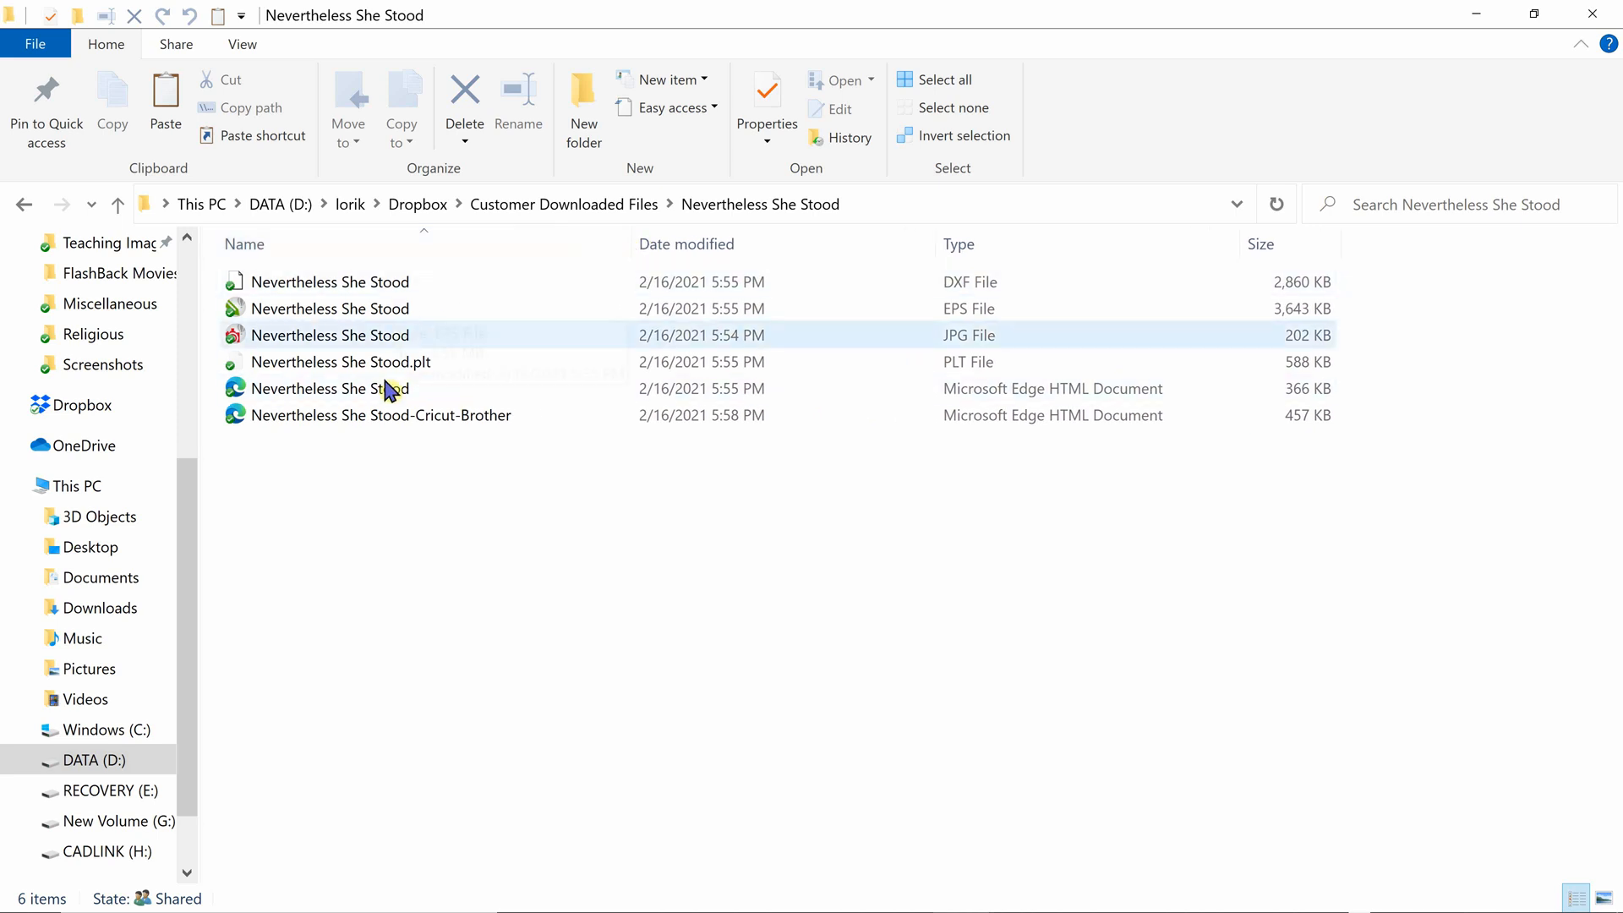
{"action": "left_click", "coordinate": [380, 416]}
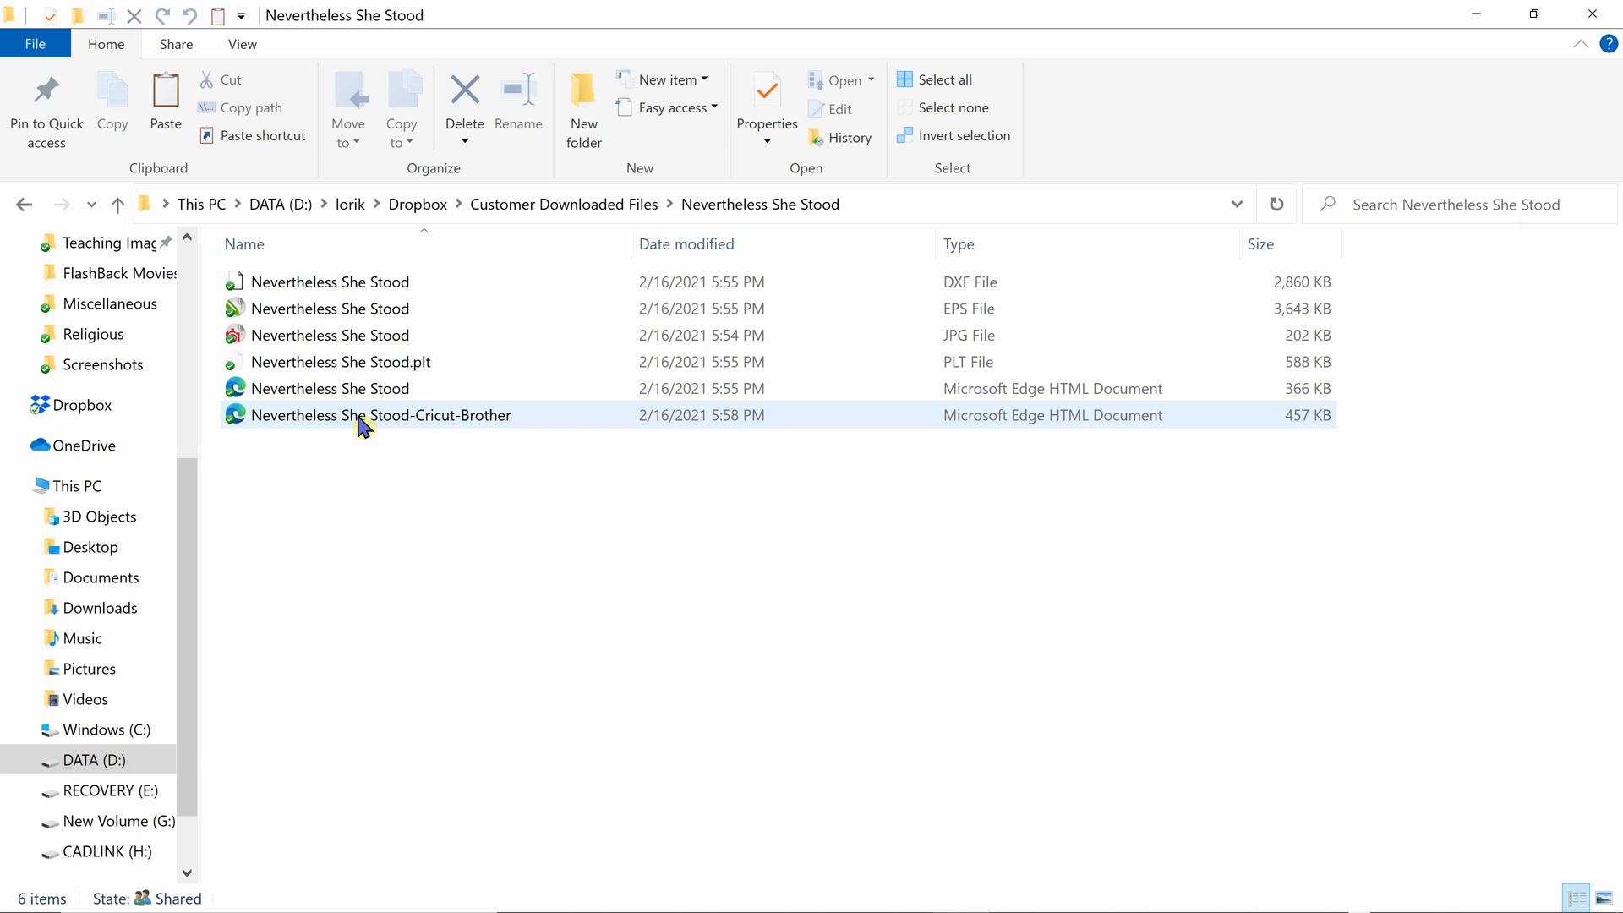
{"action": "mouse_move", "coordinate": [421, 428]}
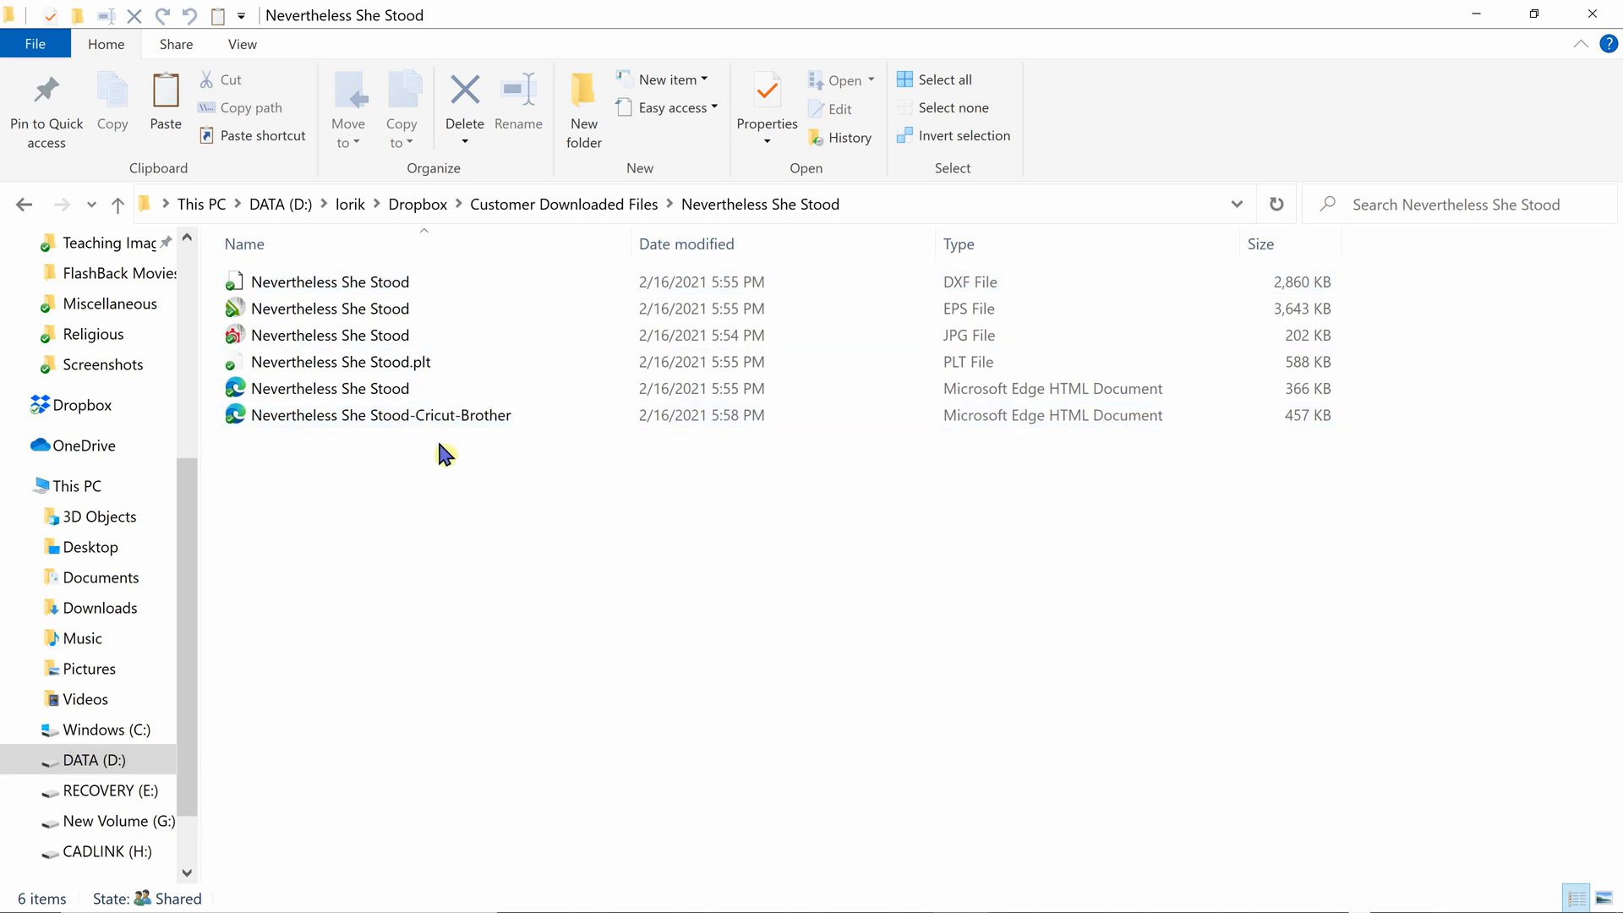
{"action": "left_click", "coordinate": [380, 416]}
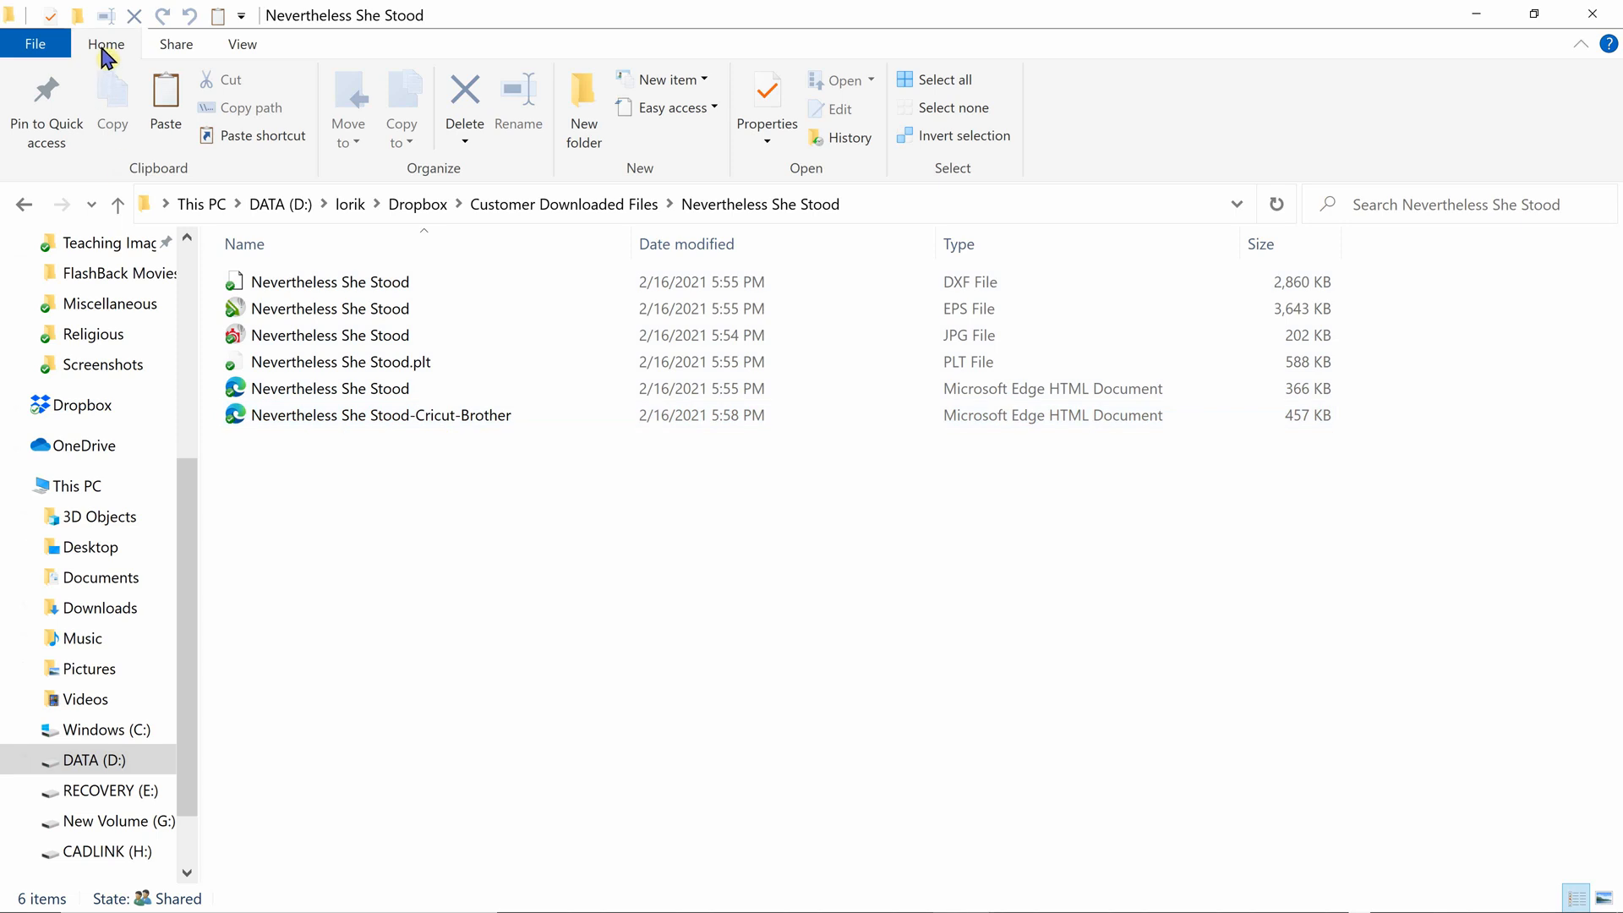
{"action": "mouse_move", "coordinate": [242, 44]}
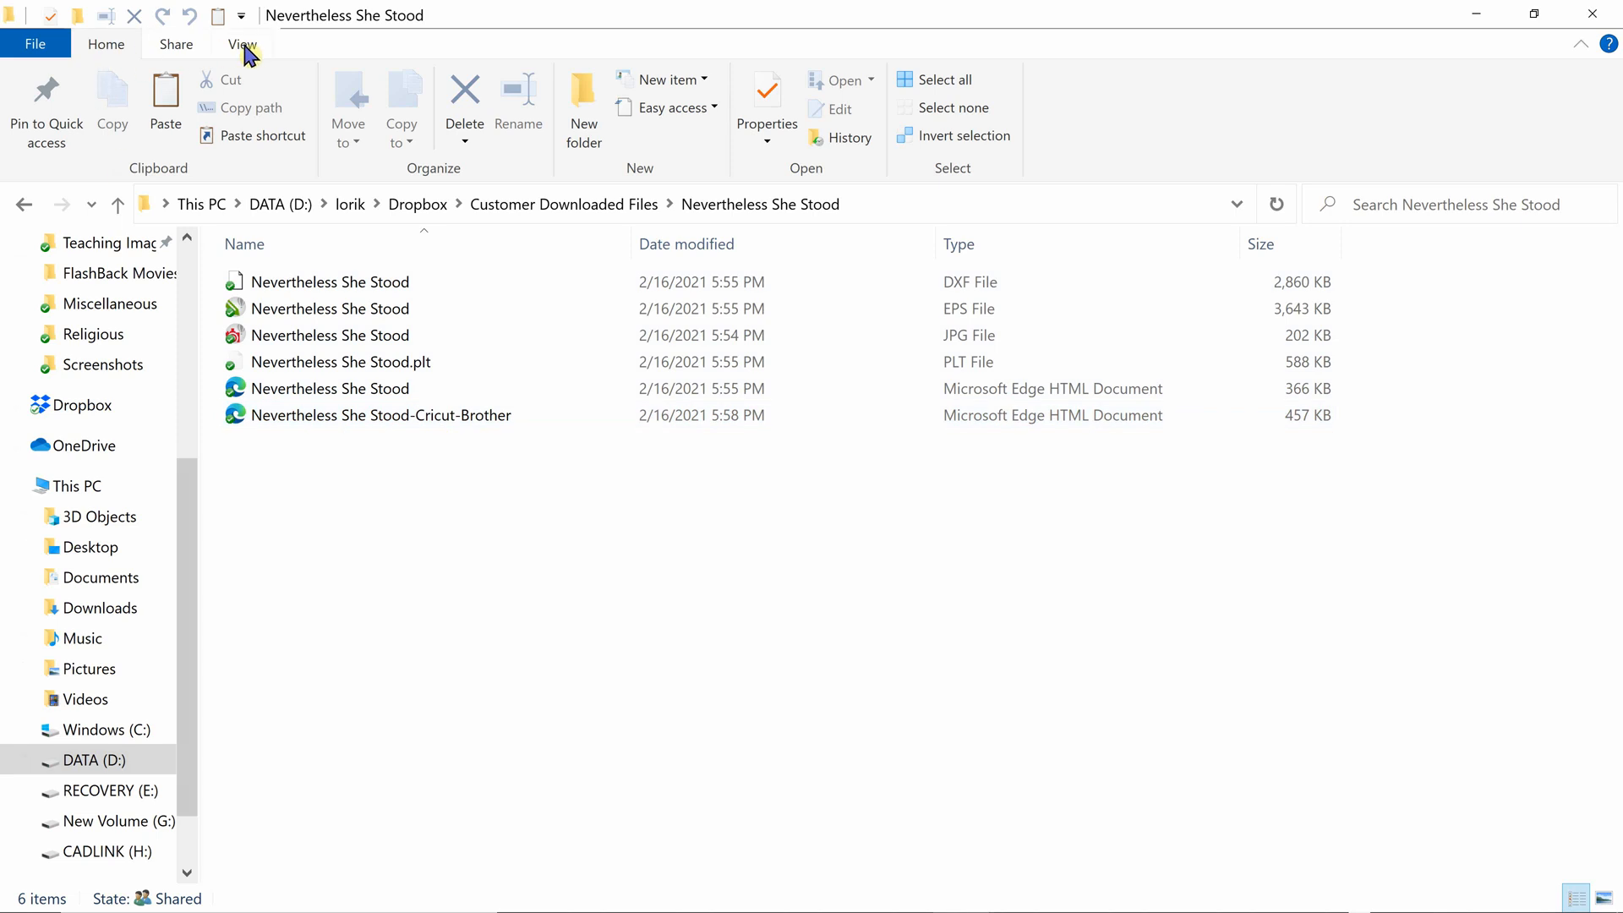
{"action": "left_click", "coordinate": [241, 44]}
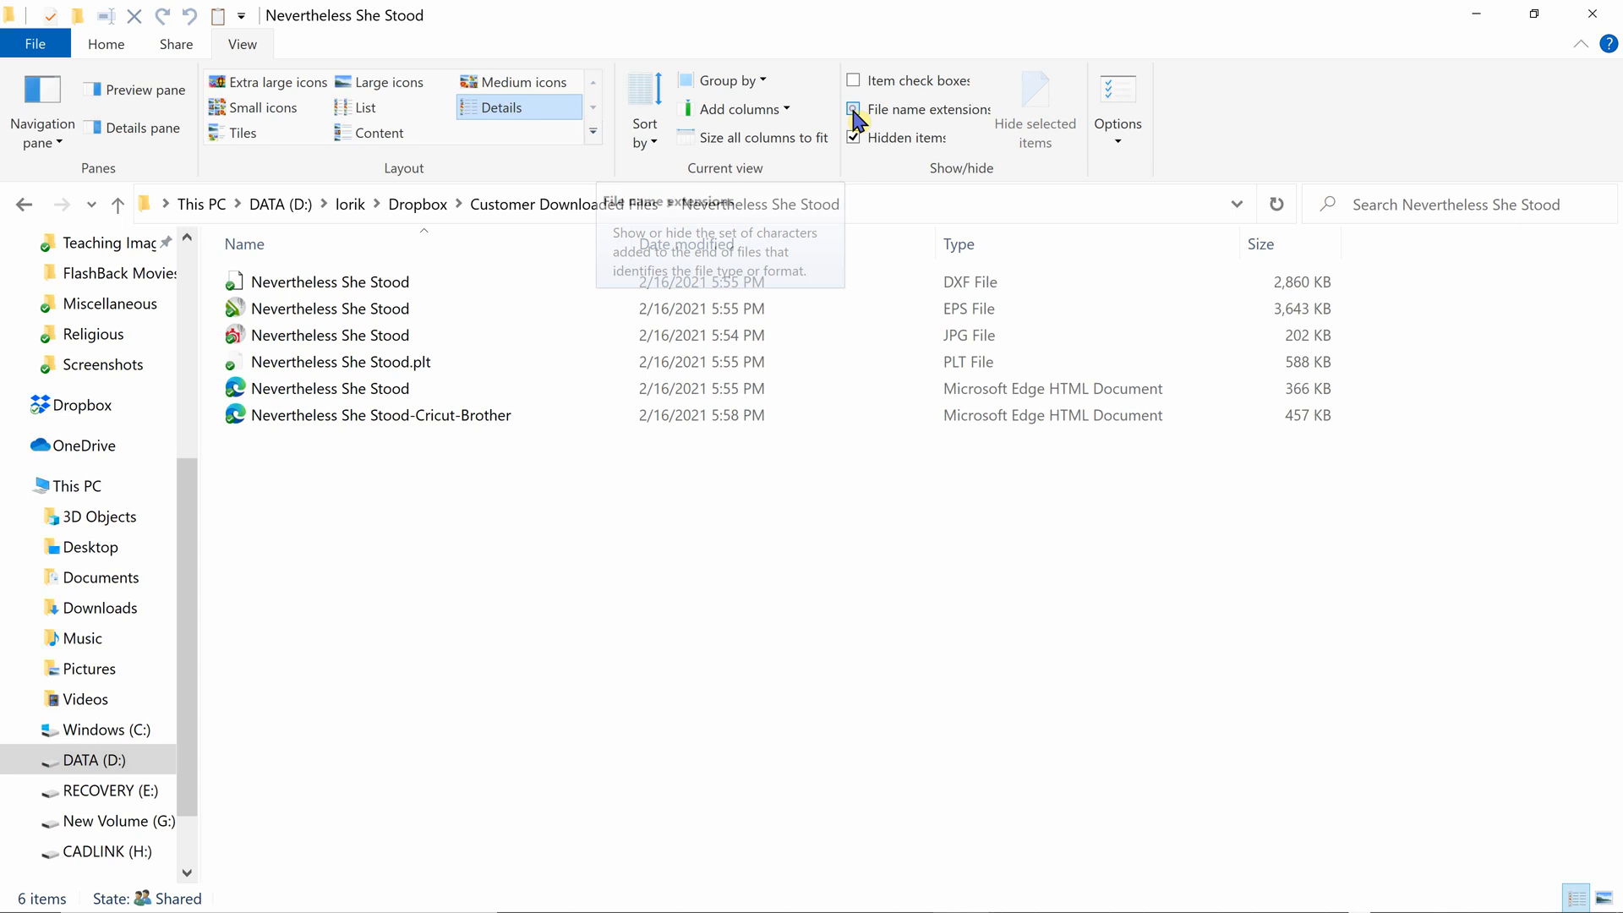
{"action": "left_click", "coordinate": [854, 108]}
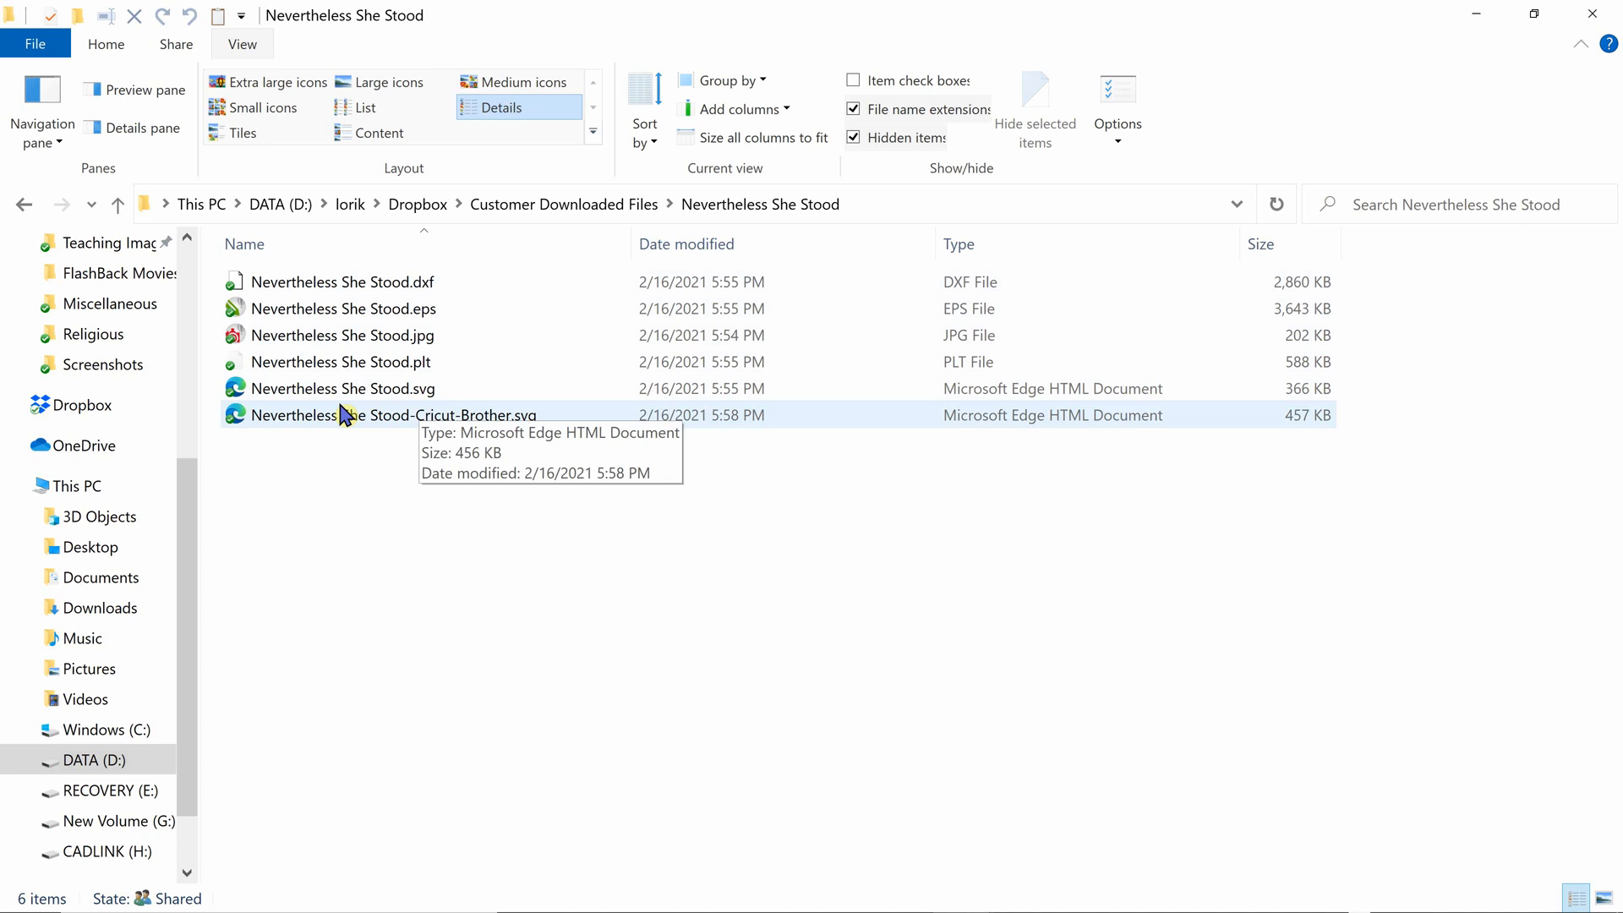
{"action": "left_click", "coordinate": [342, 389]}
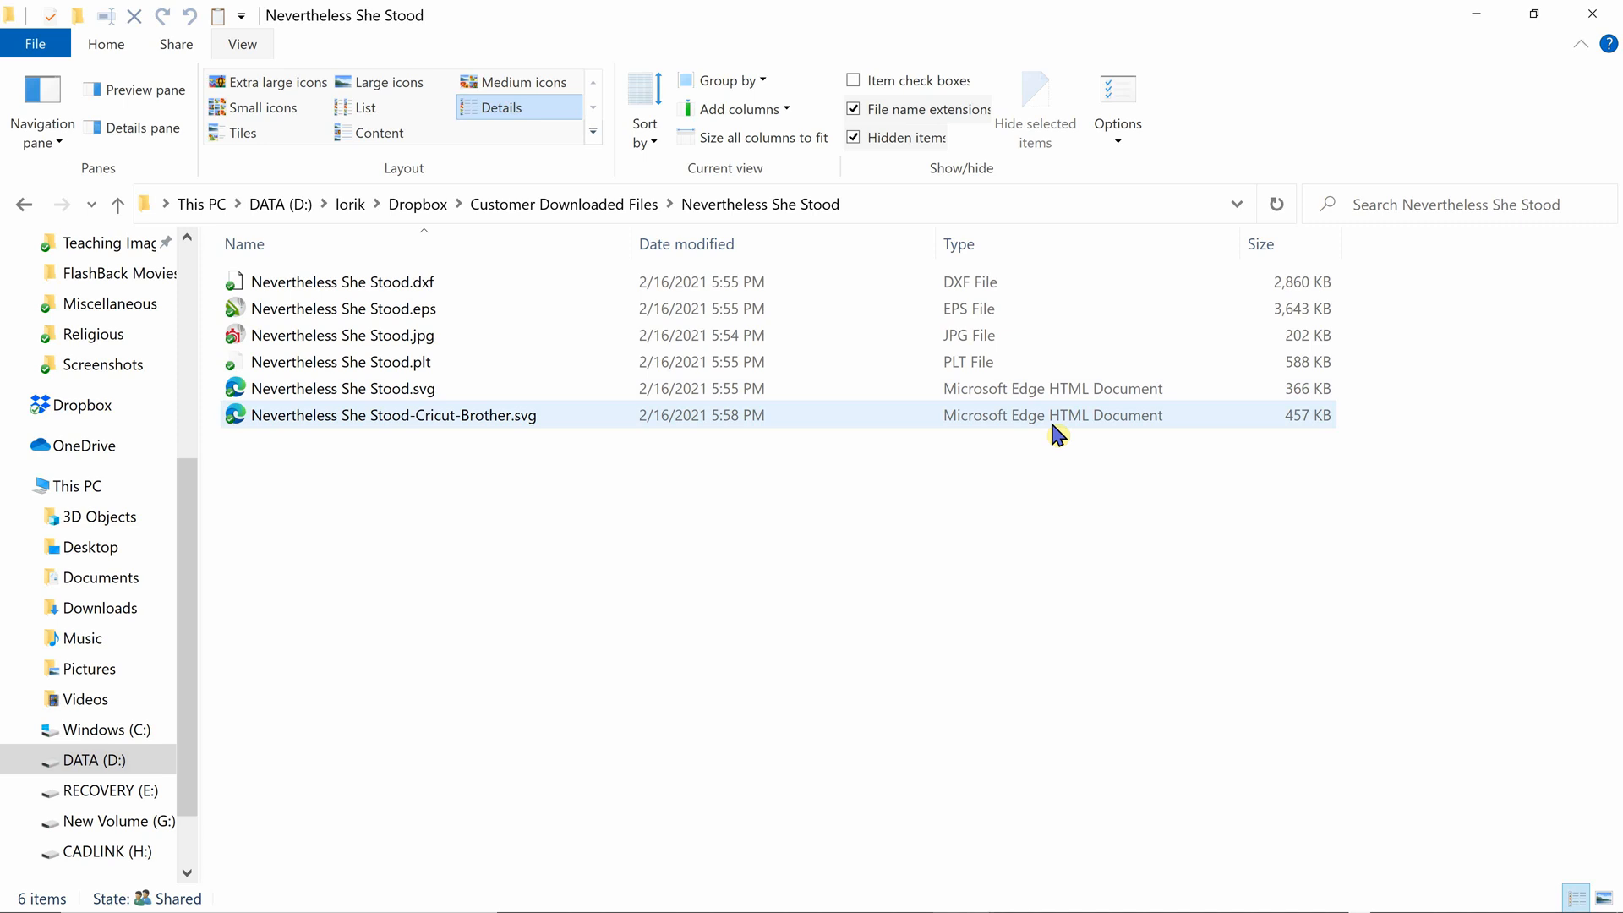
{"action": "left_click", "coordinate": [342, 389]}
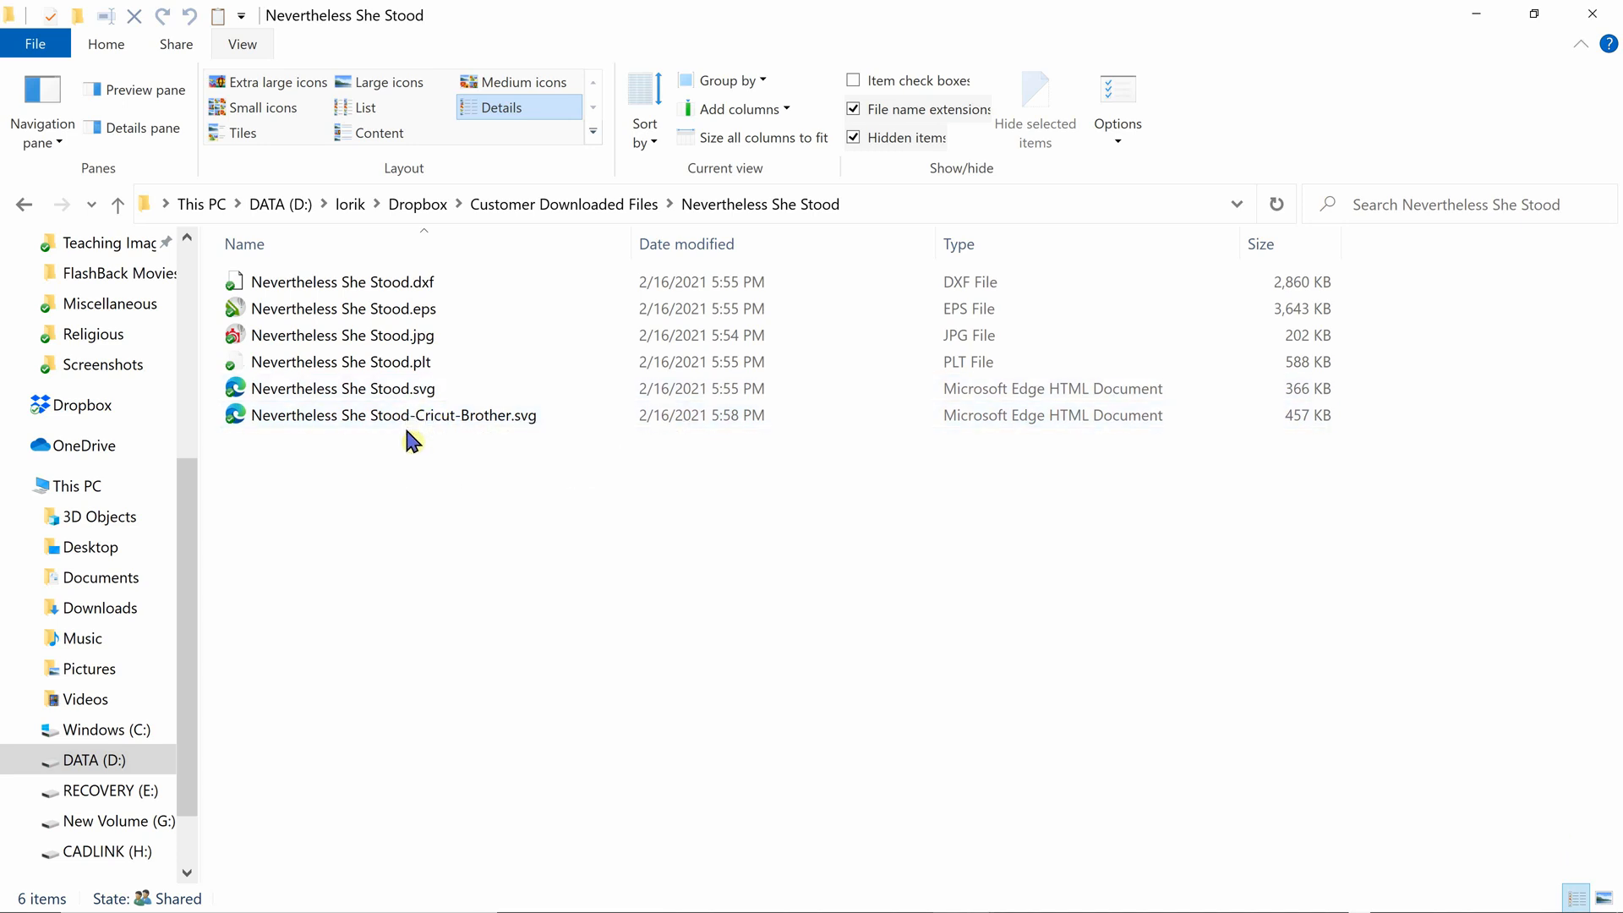
{"action": "mouse_move", "coordinate": [409, 421]}
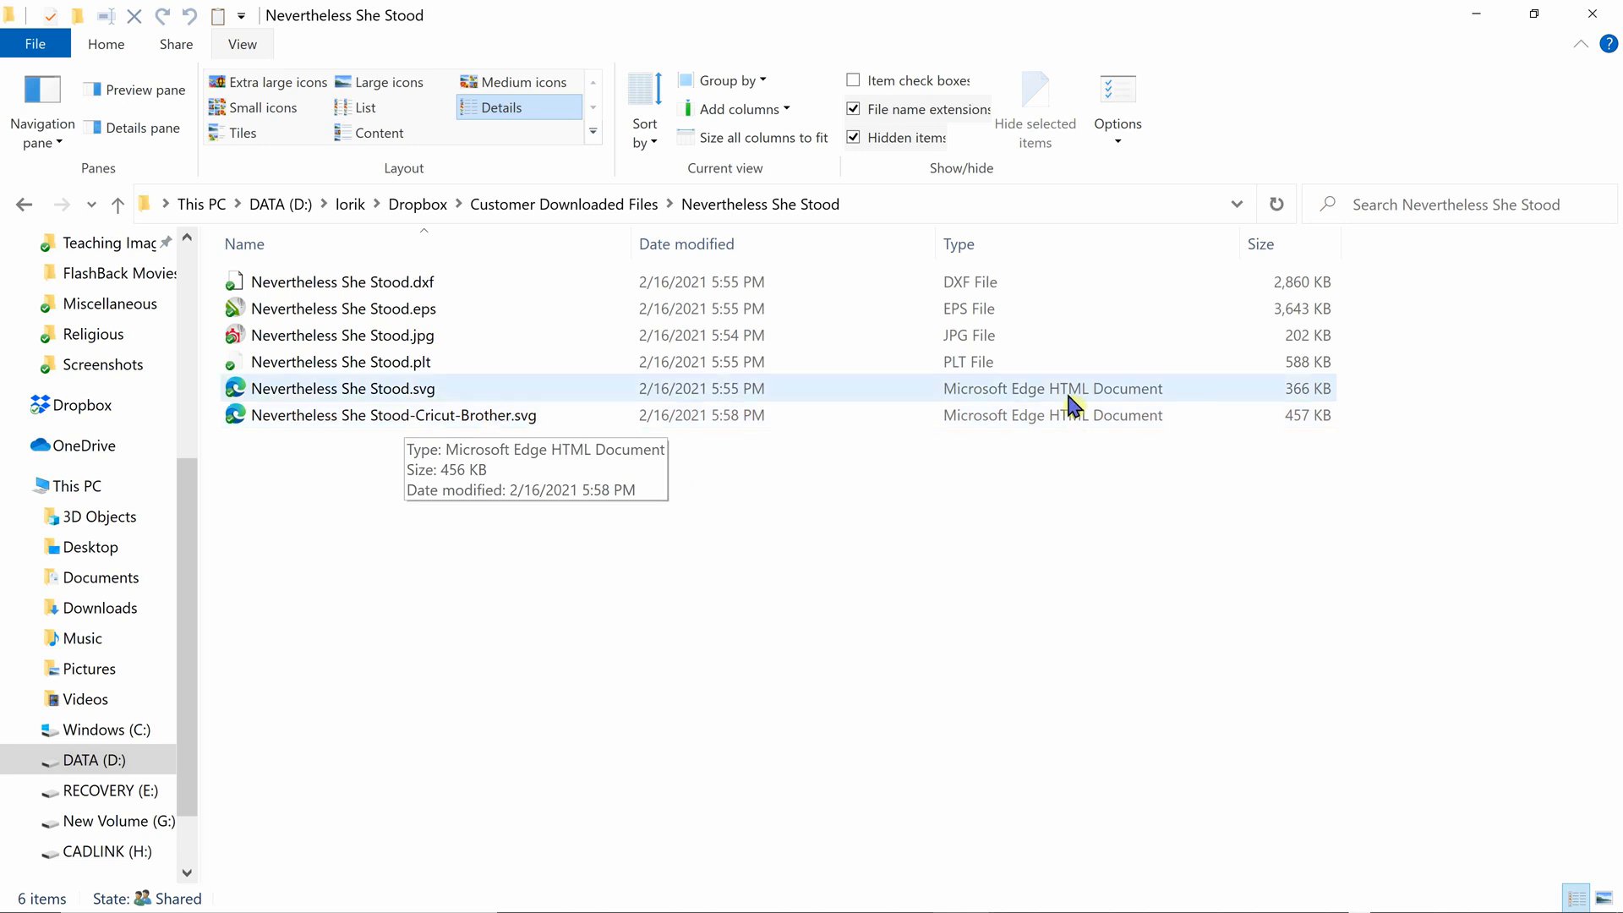
{"action": "left_click", "coordinate": [394, 415]}
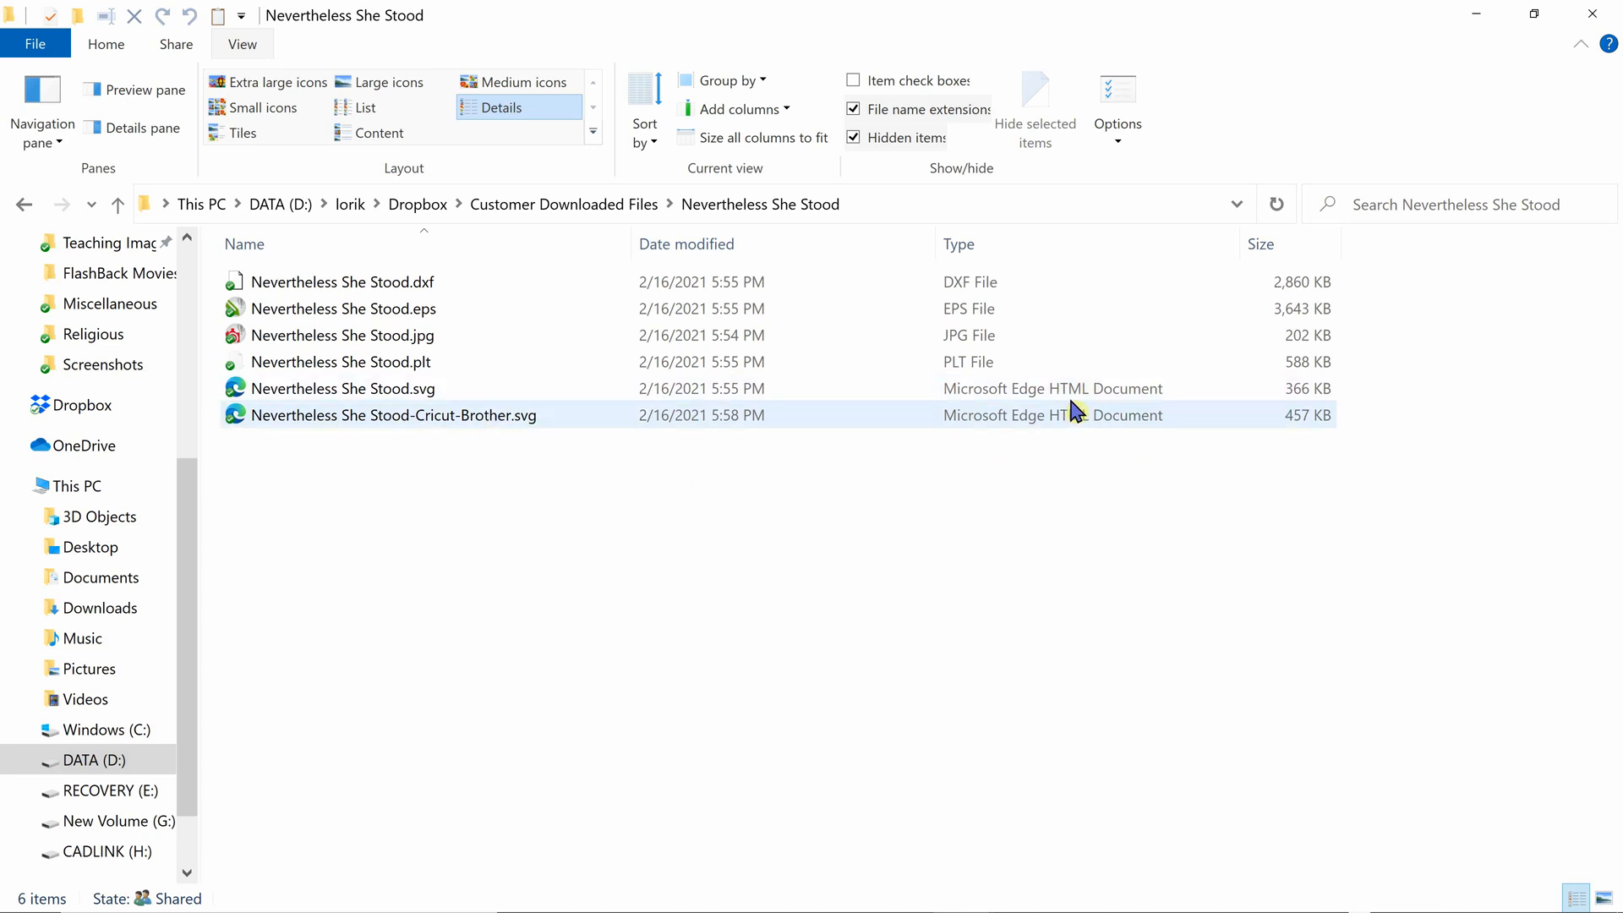
{"action": "left_click", "coordinate": [343, 389]}
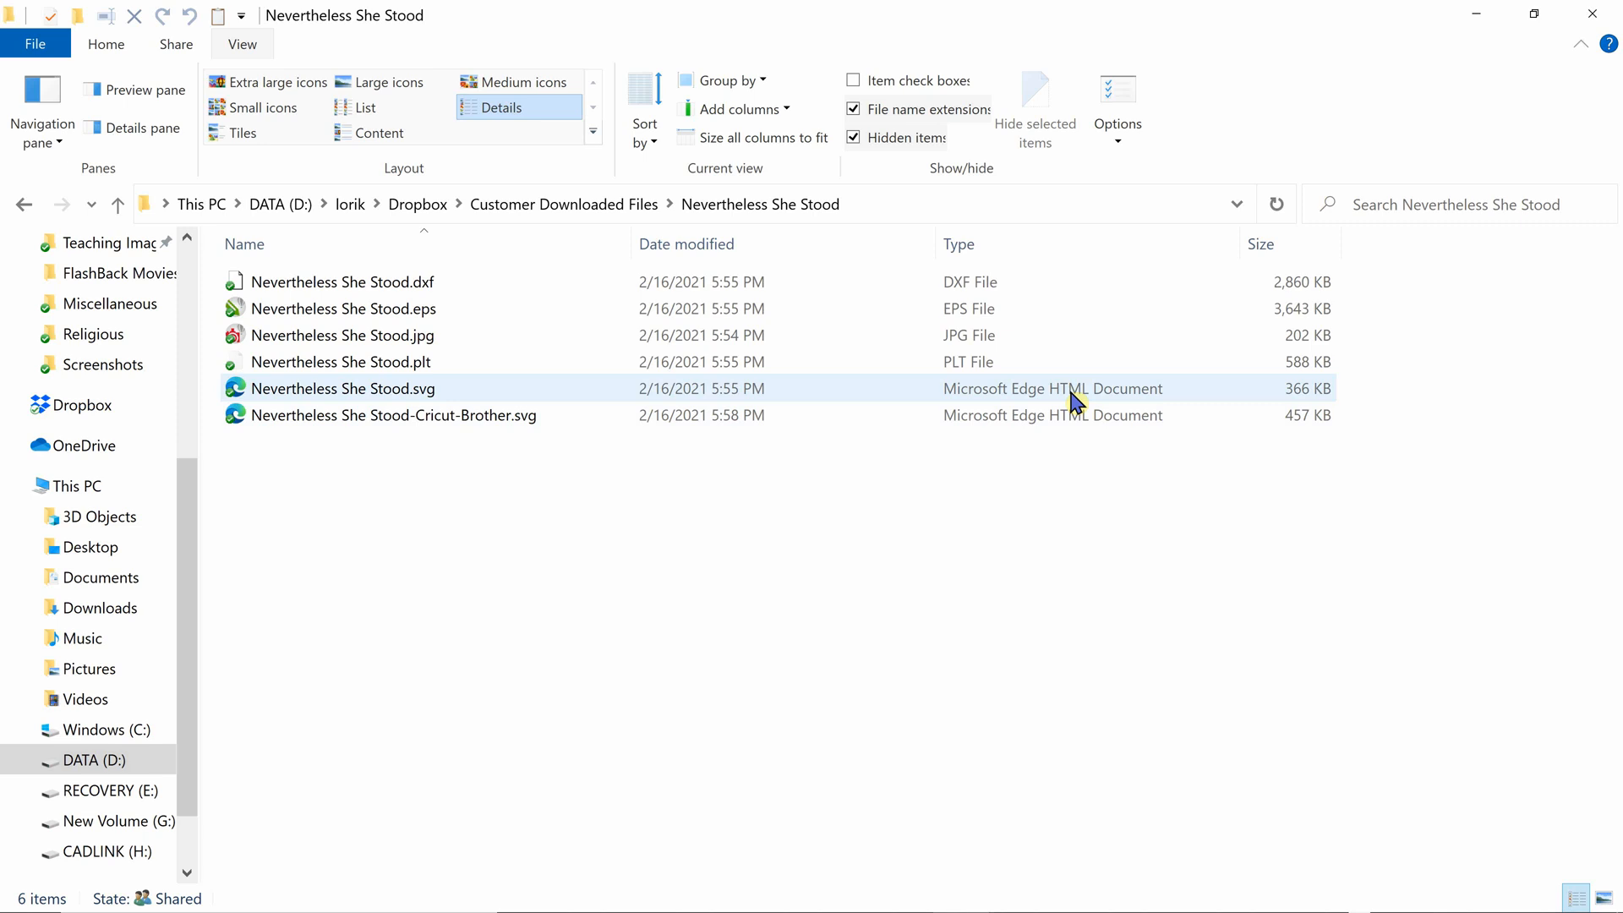
{"action": "mouse_move", "coordinate": [1071, 407]}
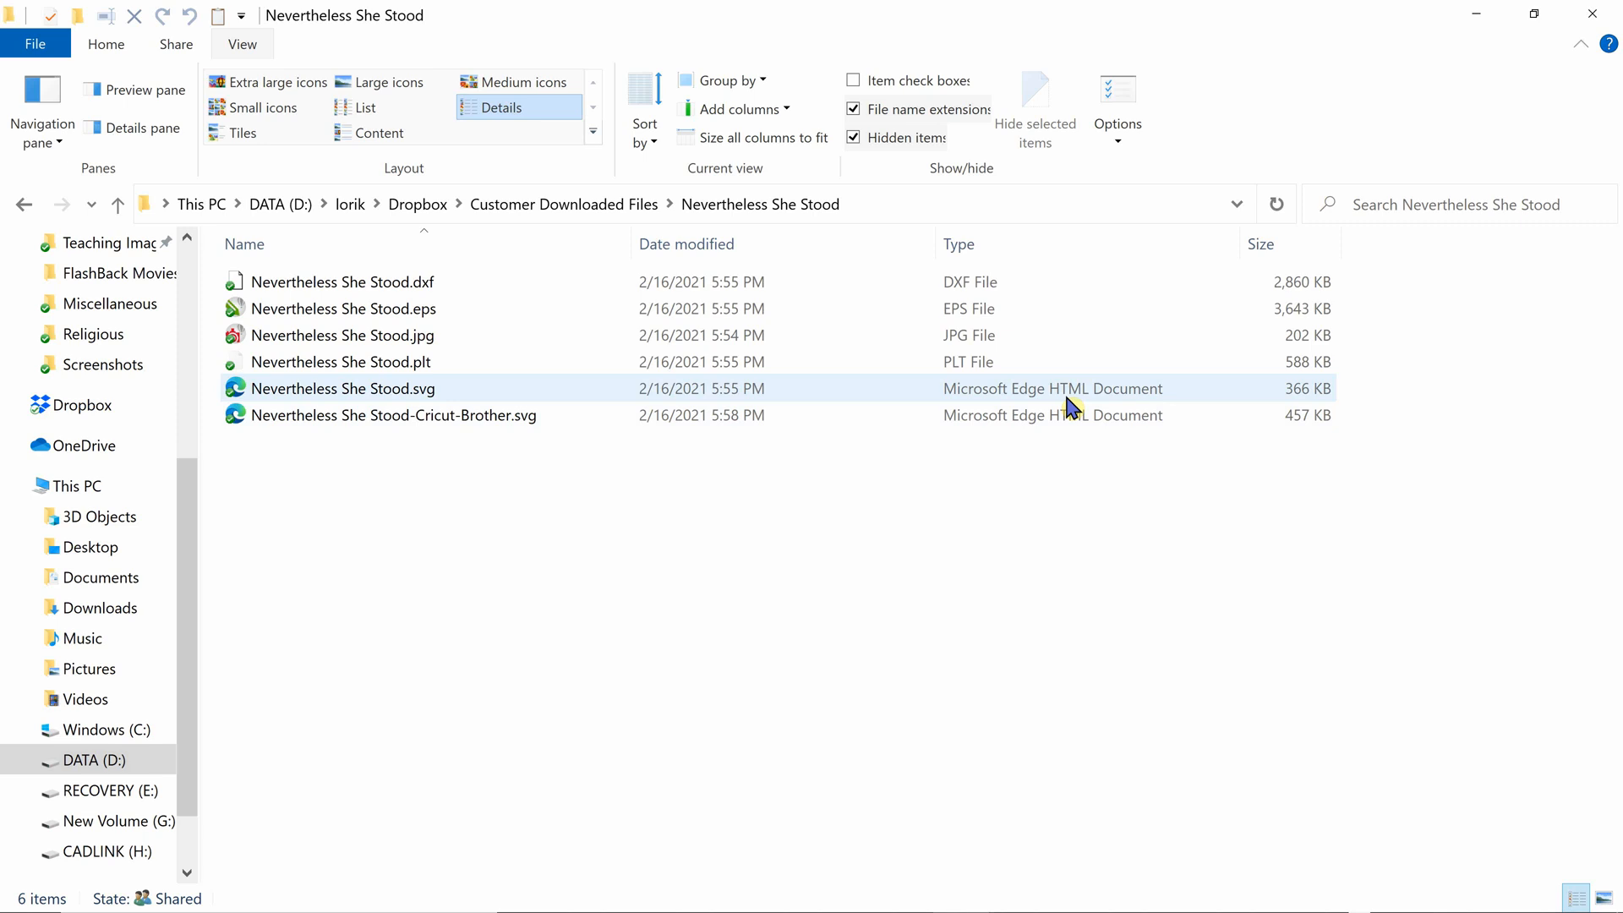
{"action": "left_click", "coordinate": [390, 416]}
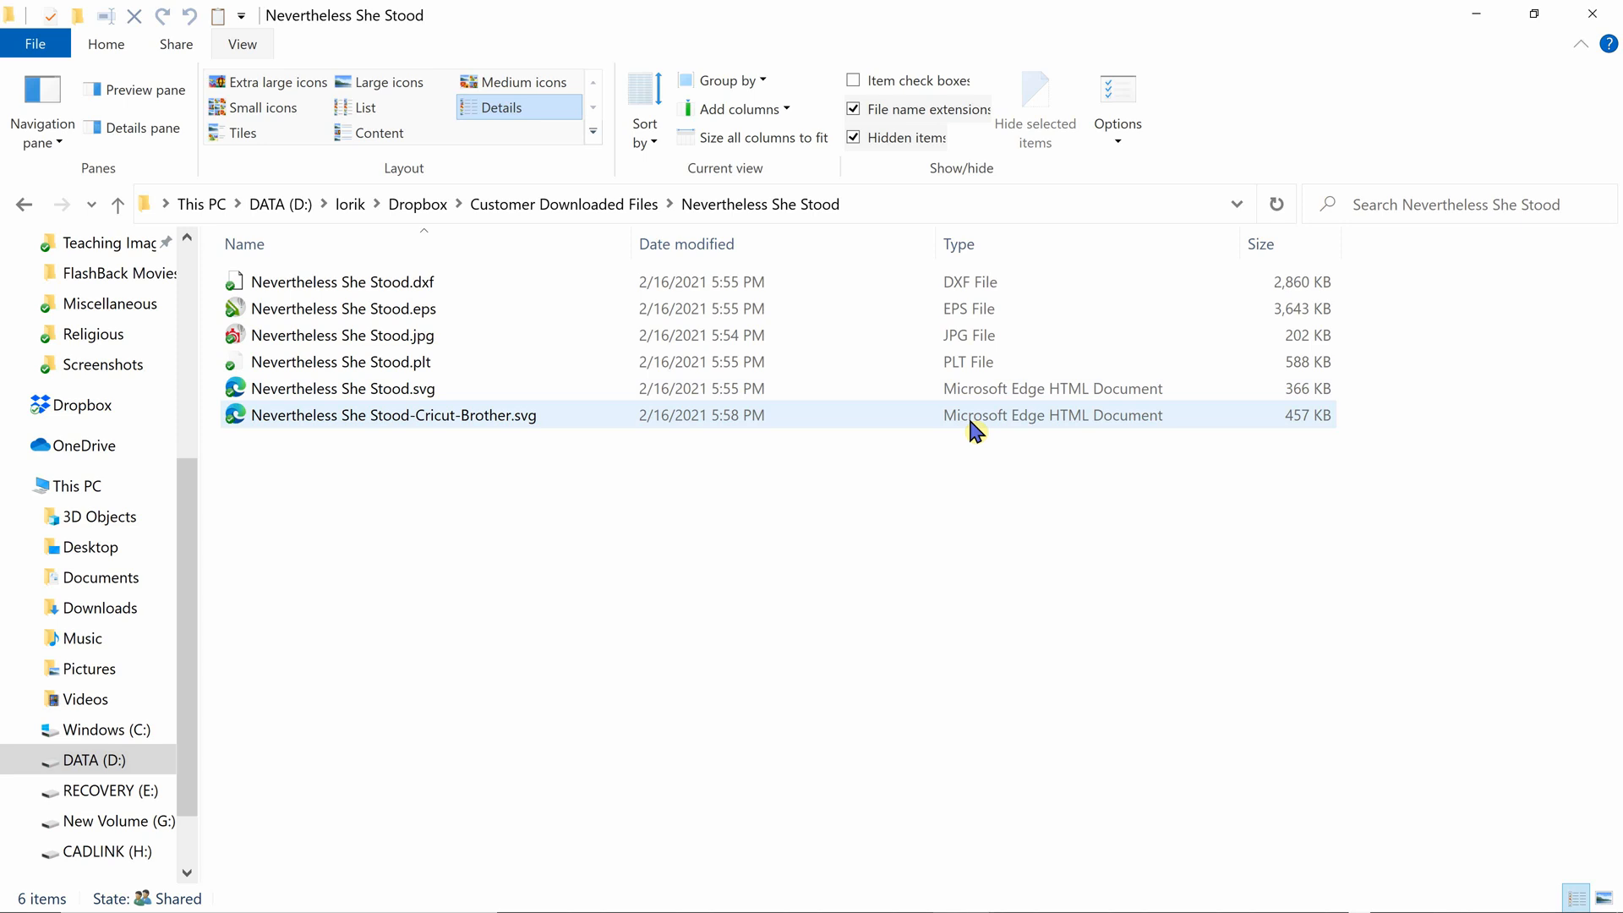
{"action": "left_click", "coordinate": [865, 460]}
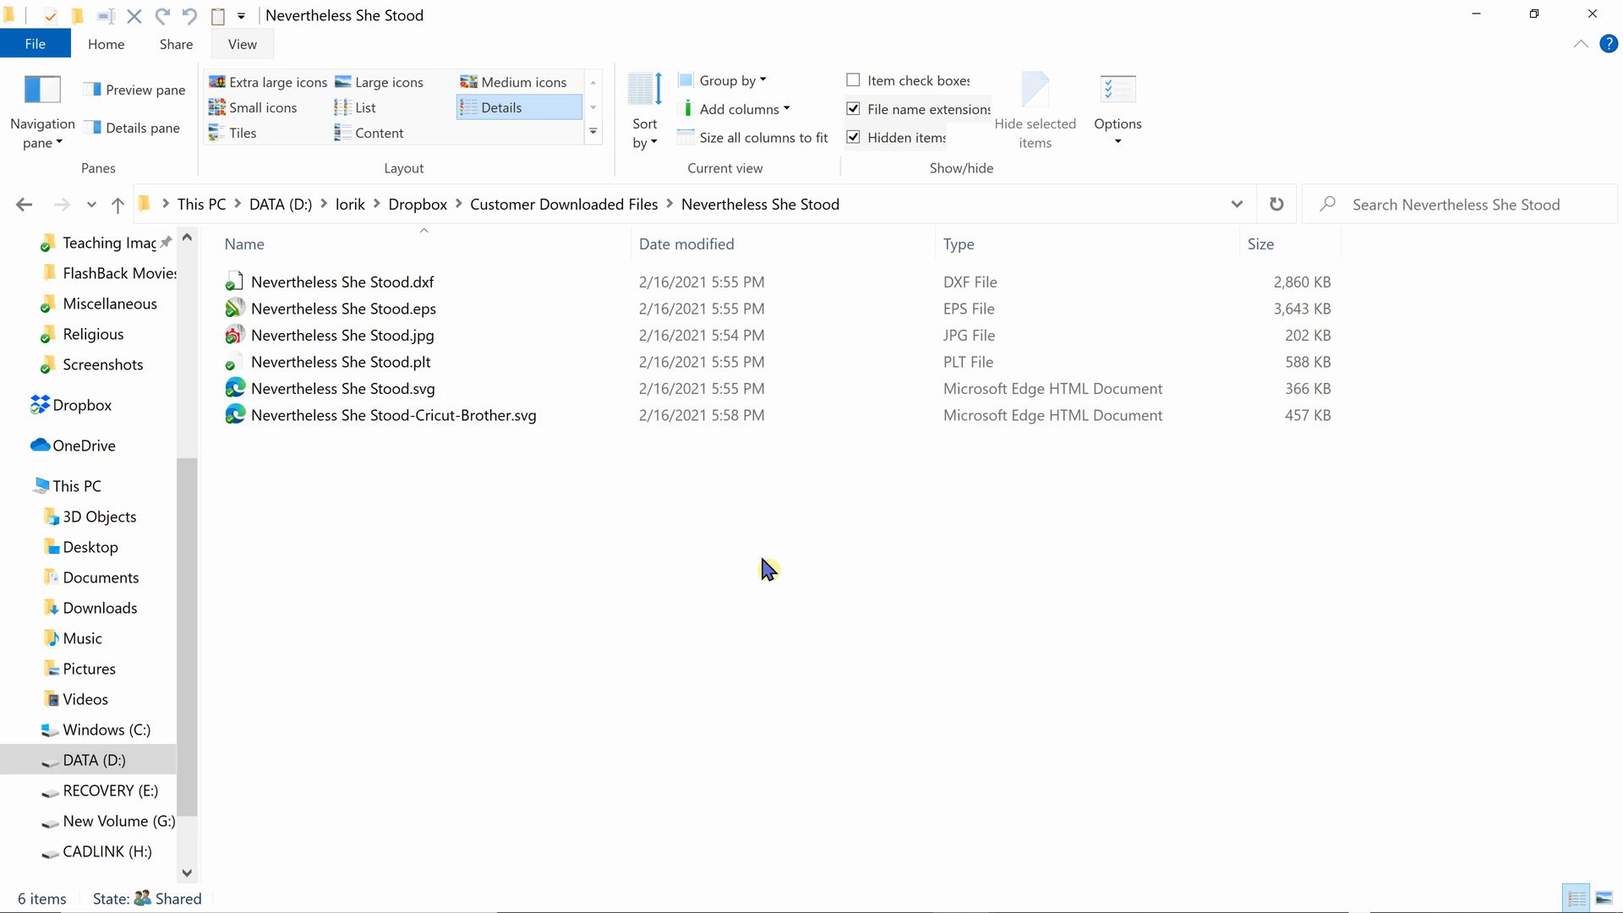
{"action": "mouse_move", "coordinate": [749, 556]}
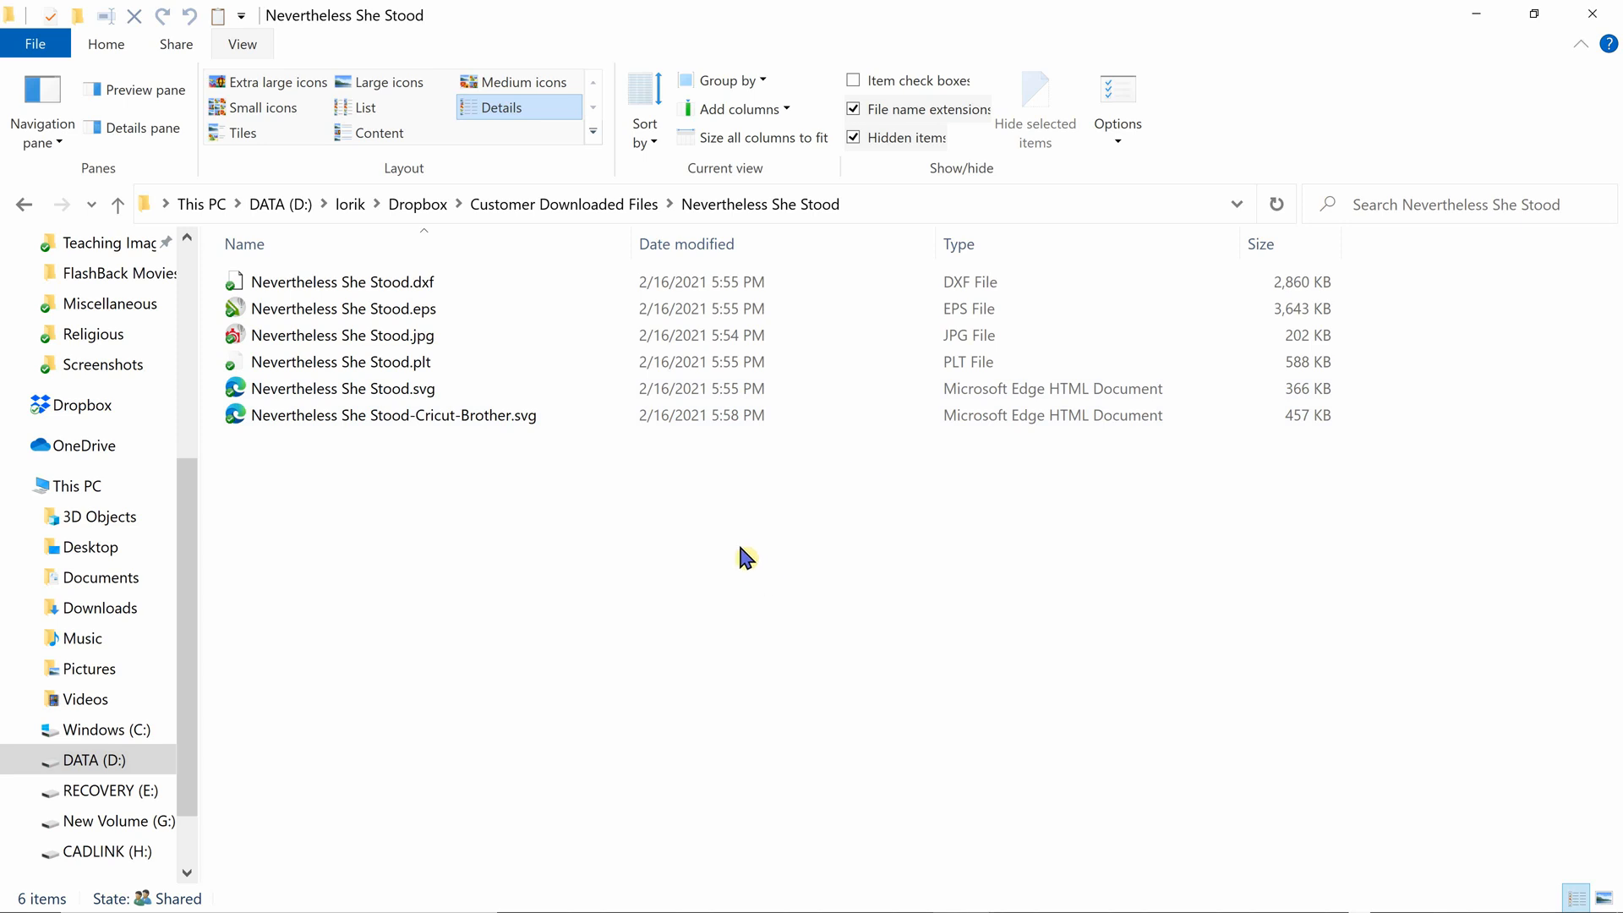
{"action": "mouse_move", "coordinate": [214, 186]}
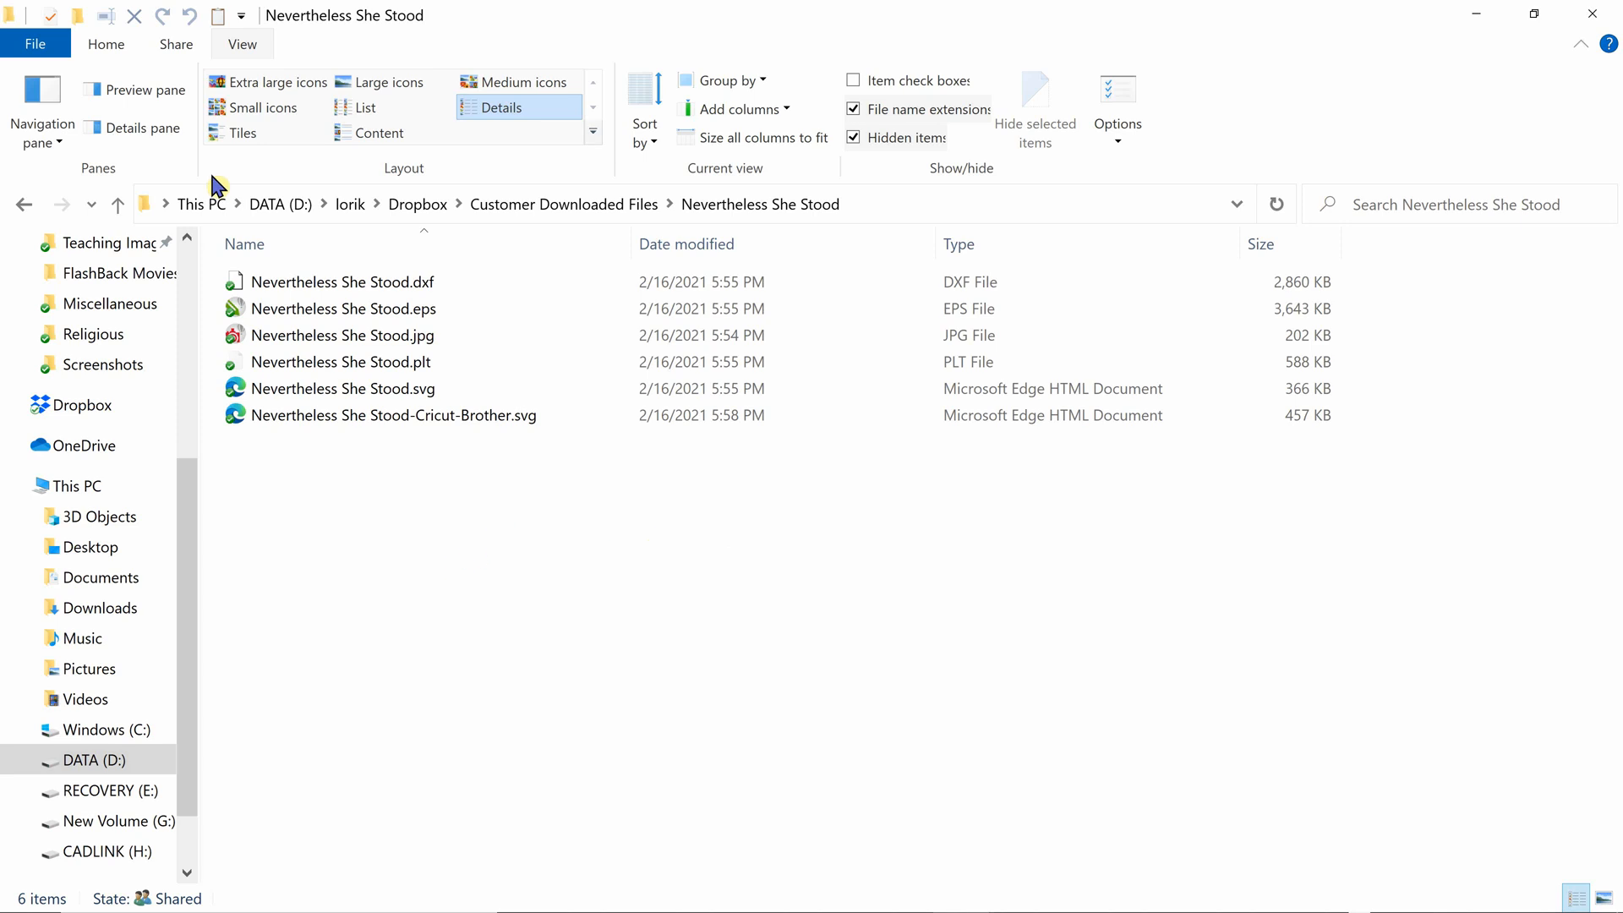
{"action": "mouse_move", "coordinate": [388, 81]}
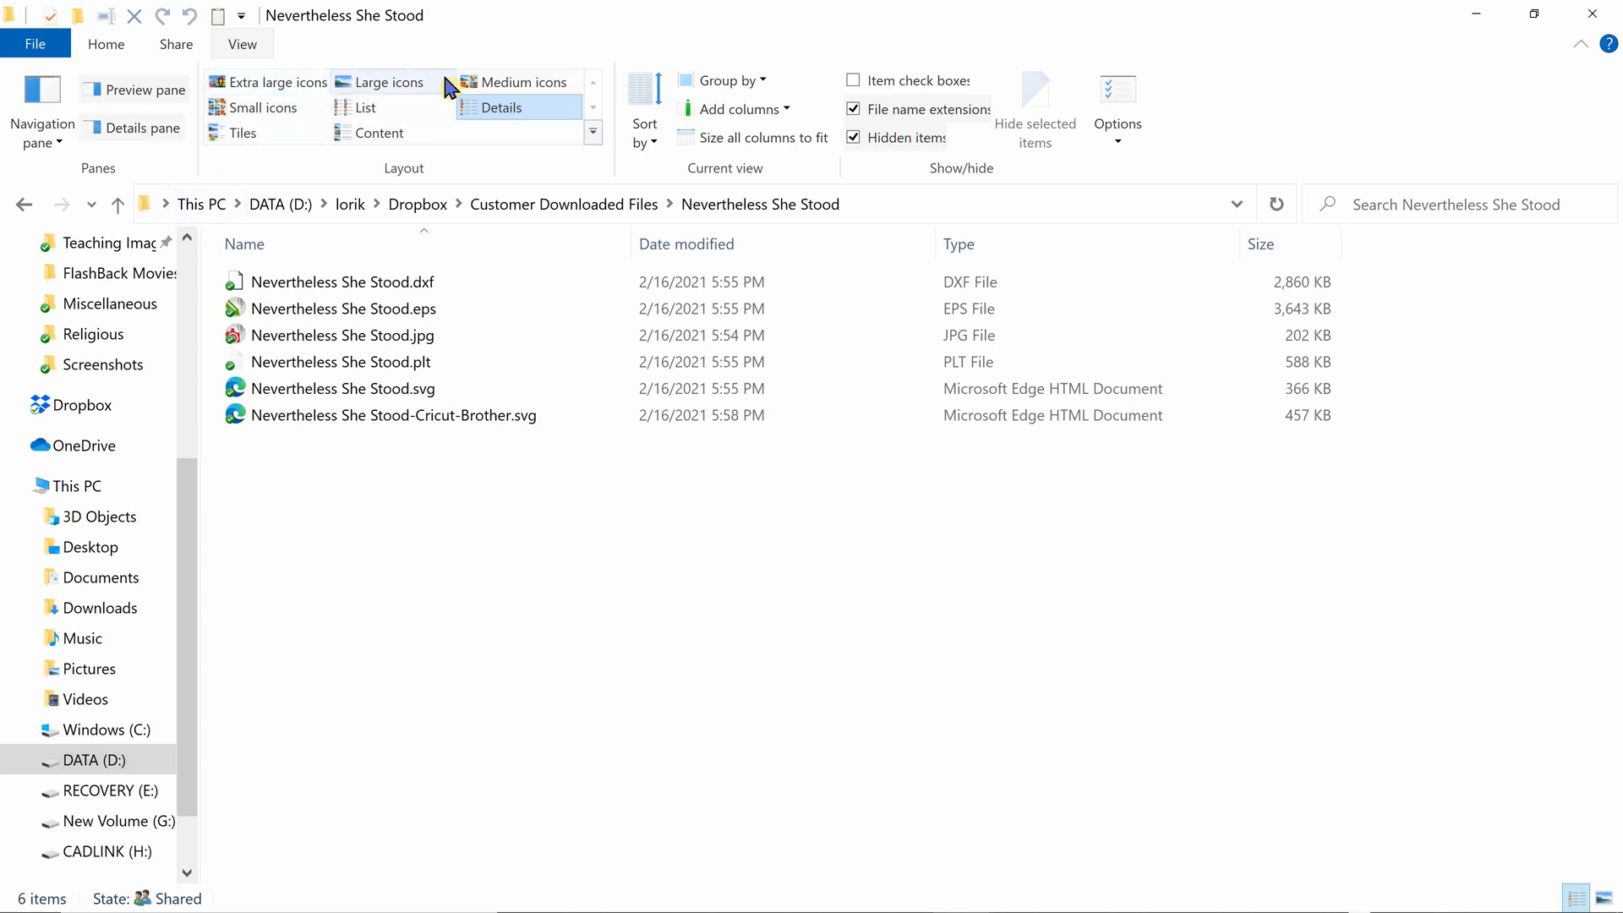
Try Medium icons and Details layouts, then switch to Extra large icons.
{"action": "left_click", "coordinate": [522, 81]}
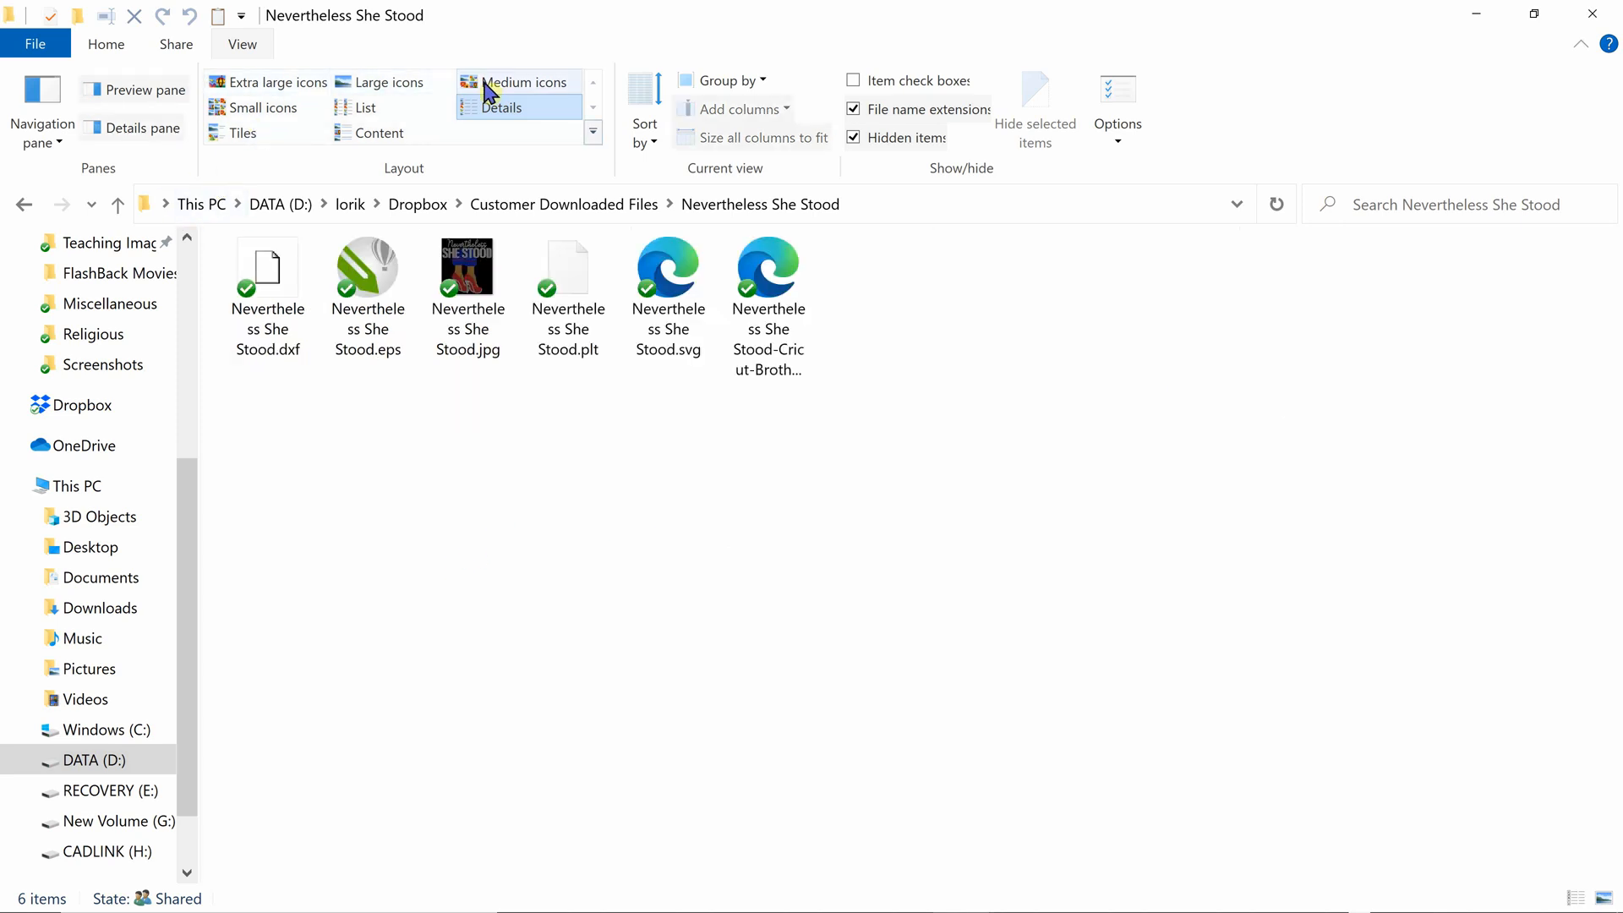
{"action": "left_click", "coordinate": [500, 107]}
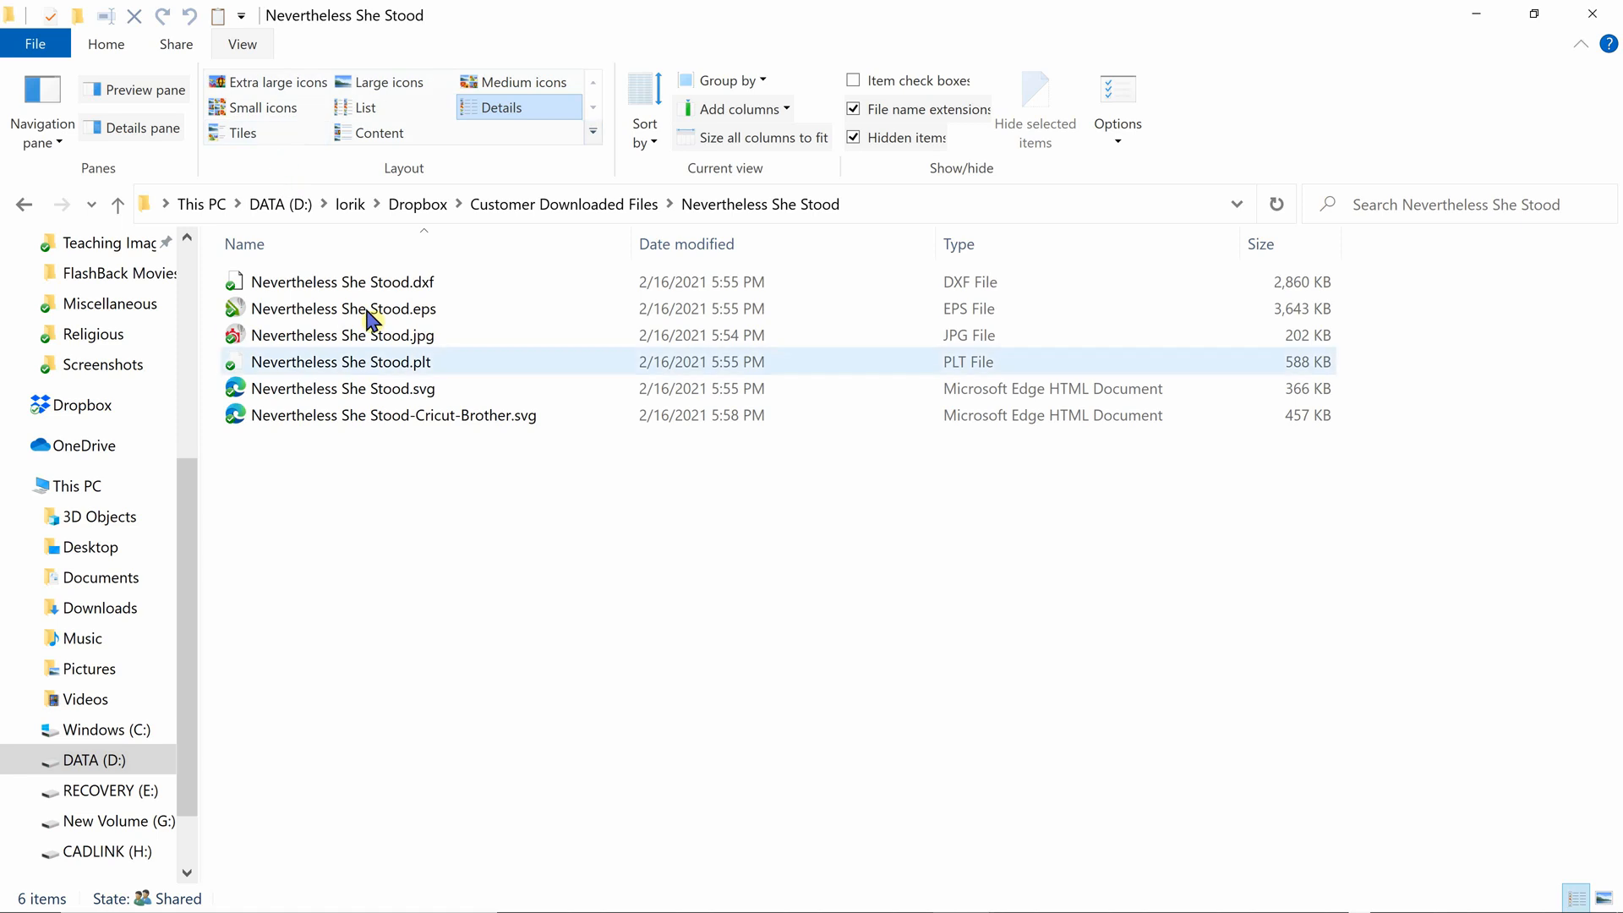
{"action": "left_click", "coordinate": [342, 389]}
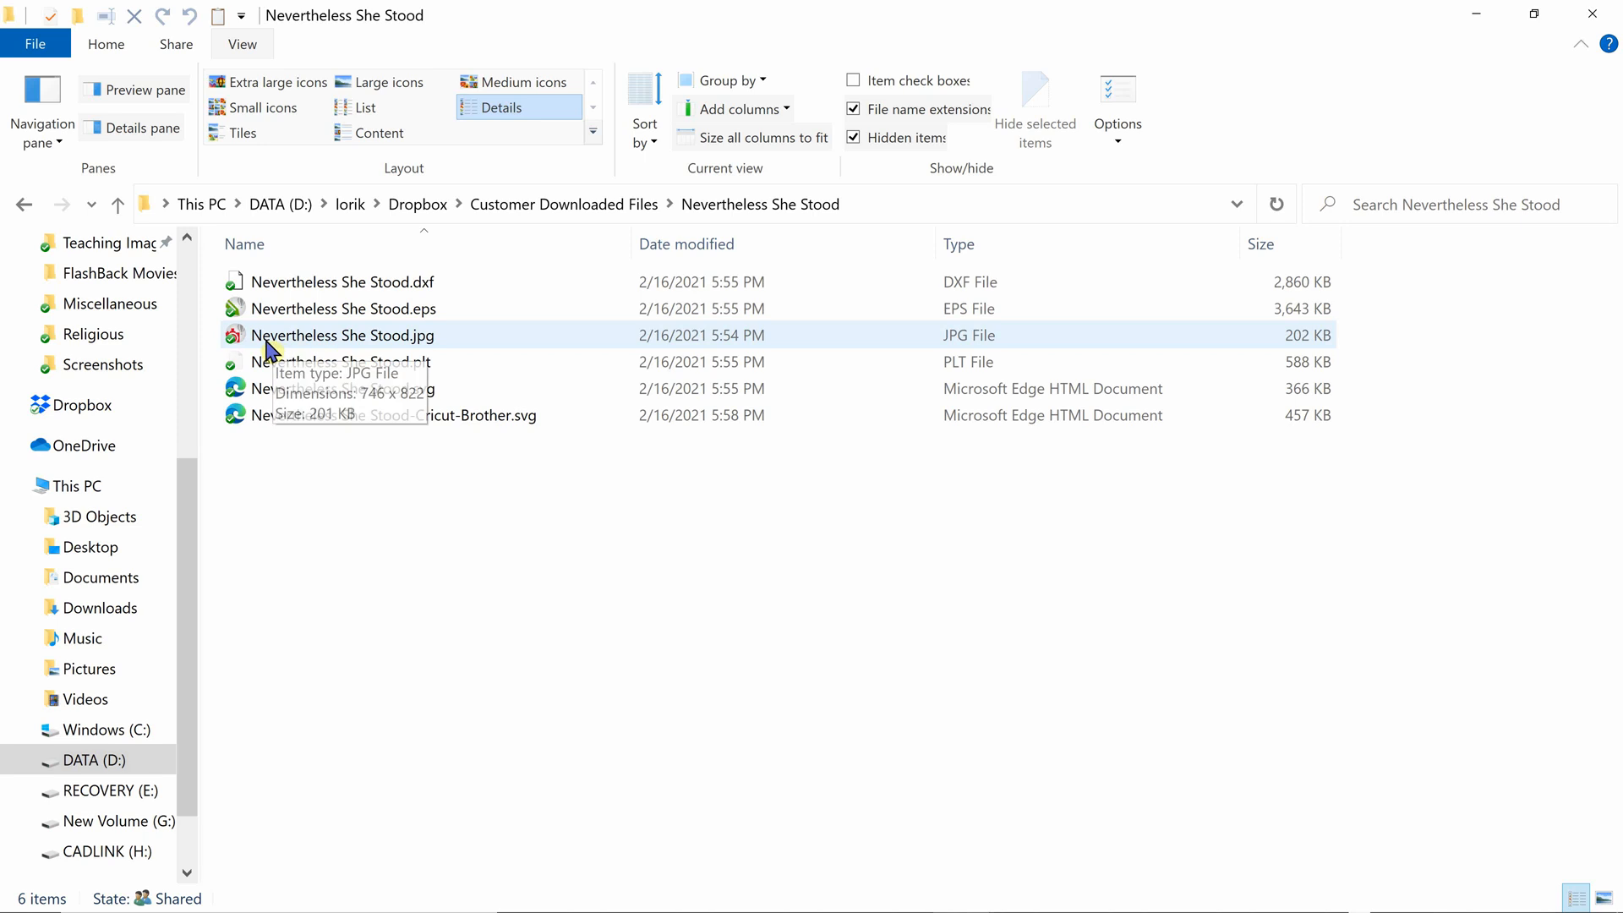
{"action": "mouse_move", "coordinate": [431, 346]}
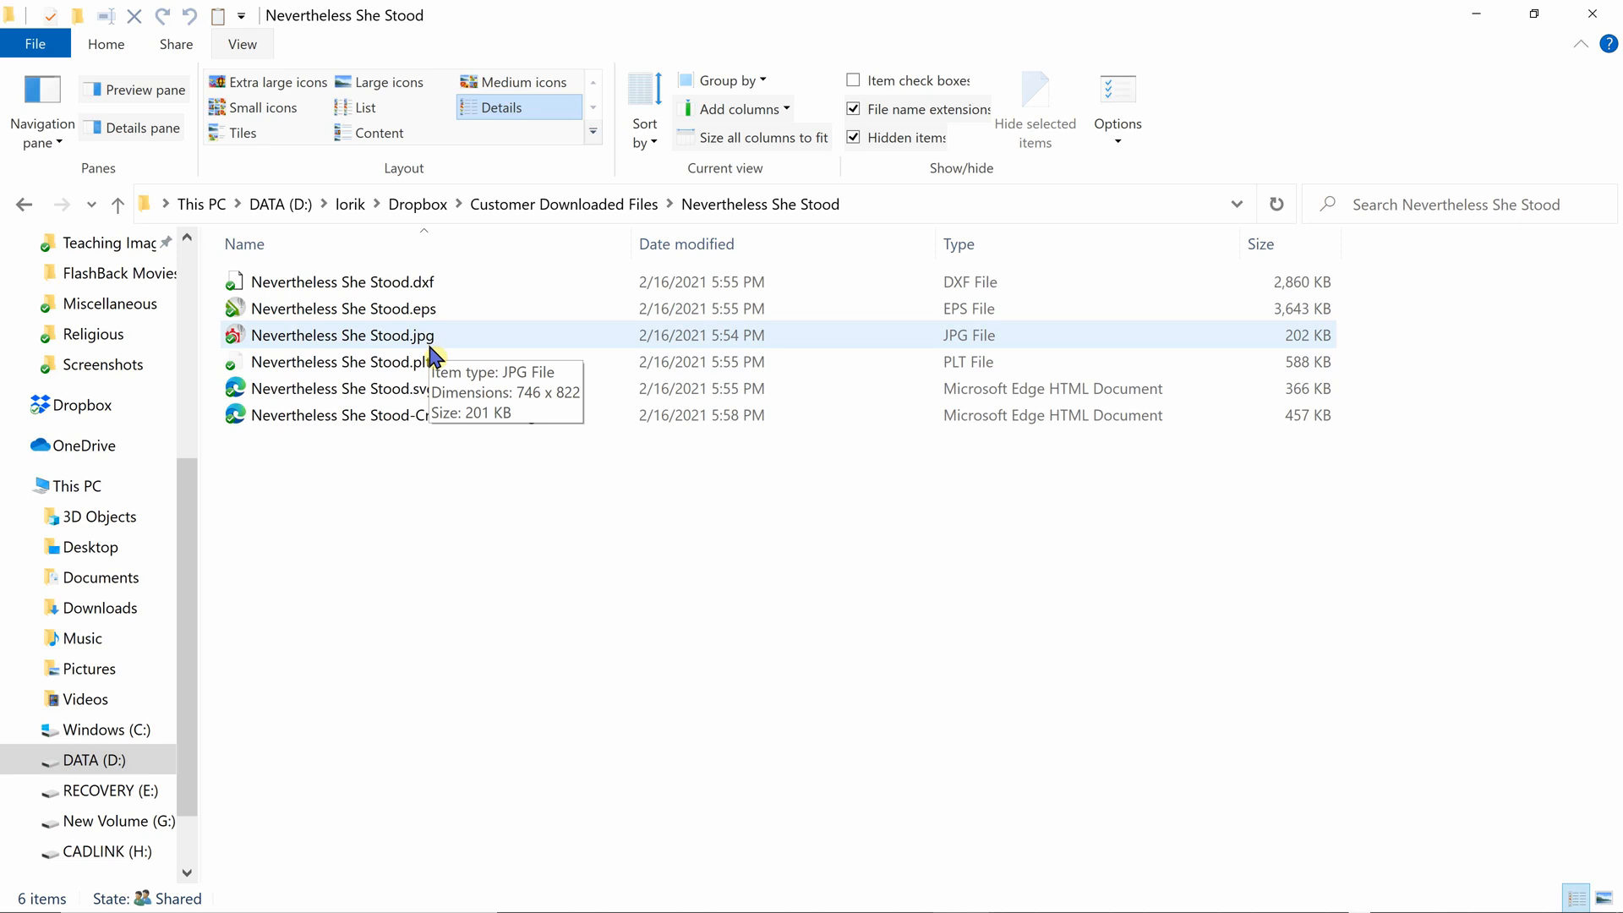
{"action": "mouse_move", "coordinate": [431, 354]}
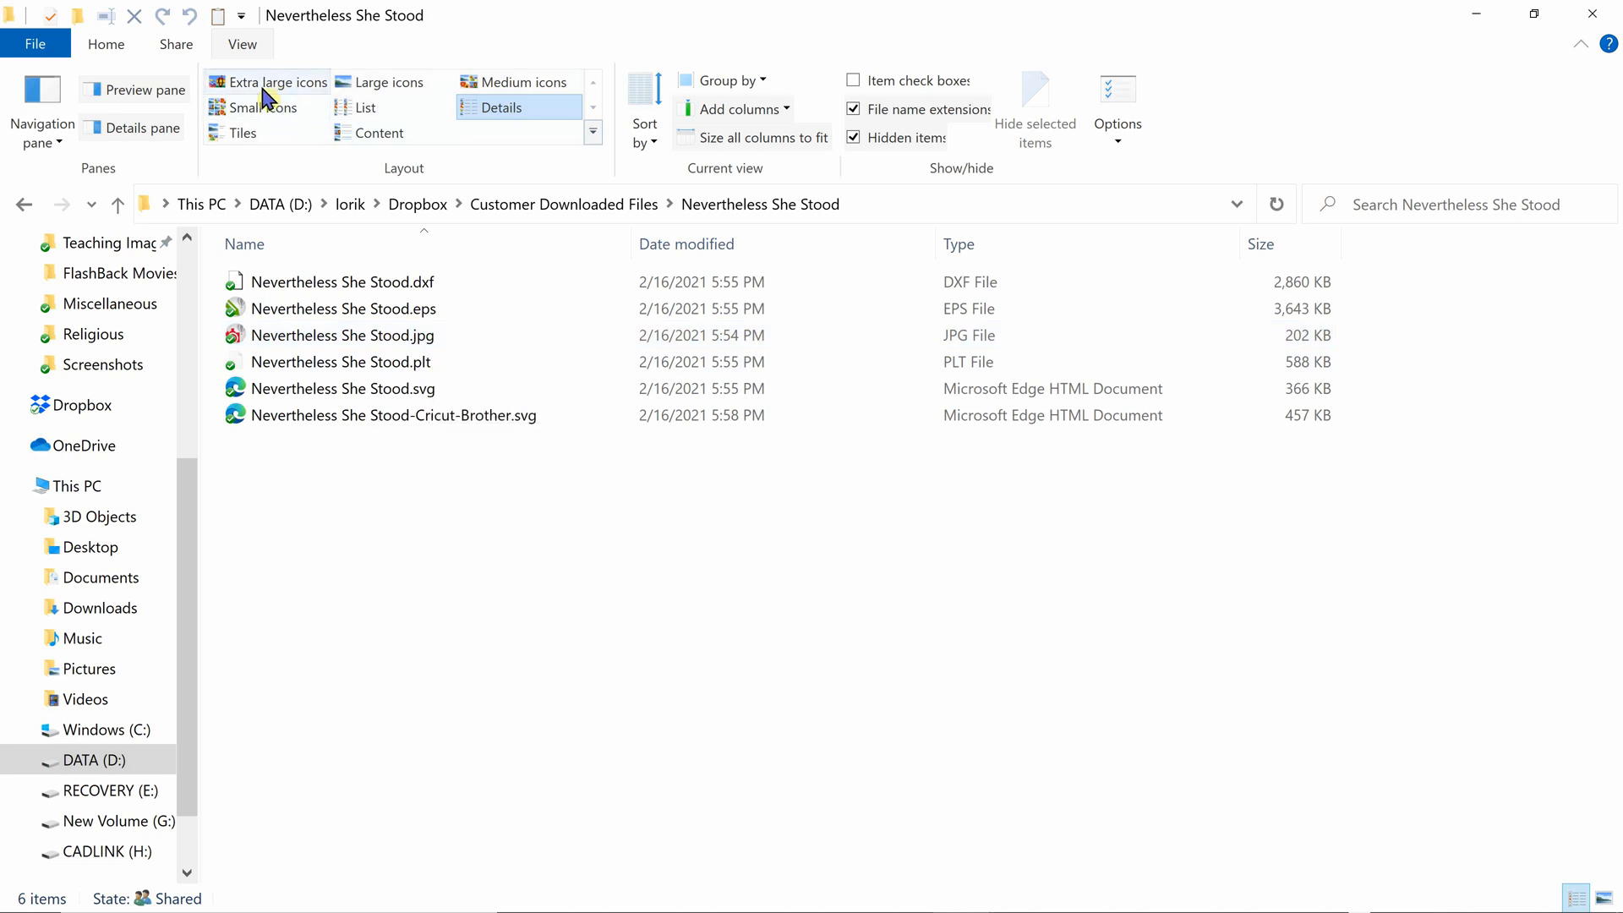
{"action": "left_click", "coordinate": [274, 81]}
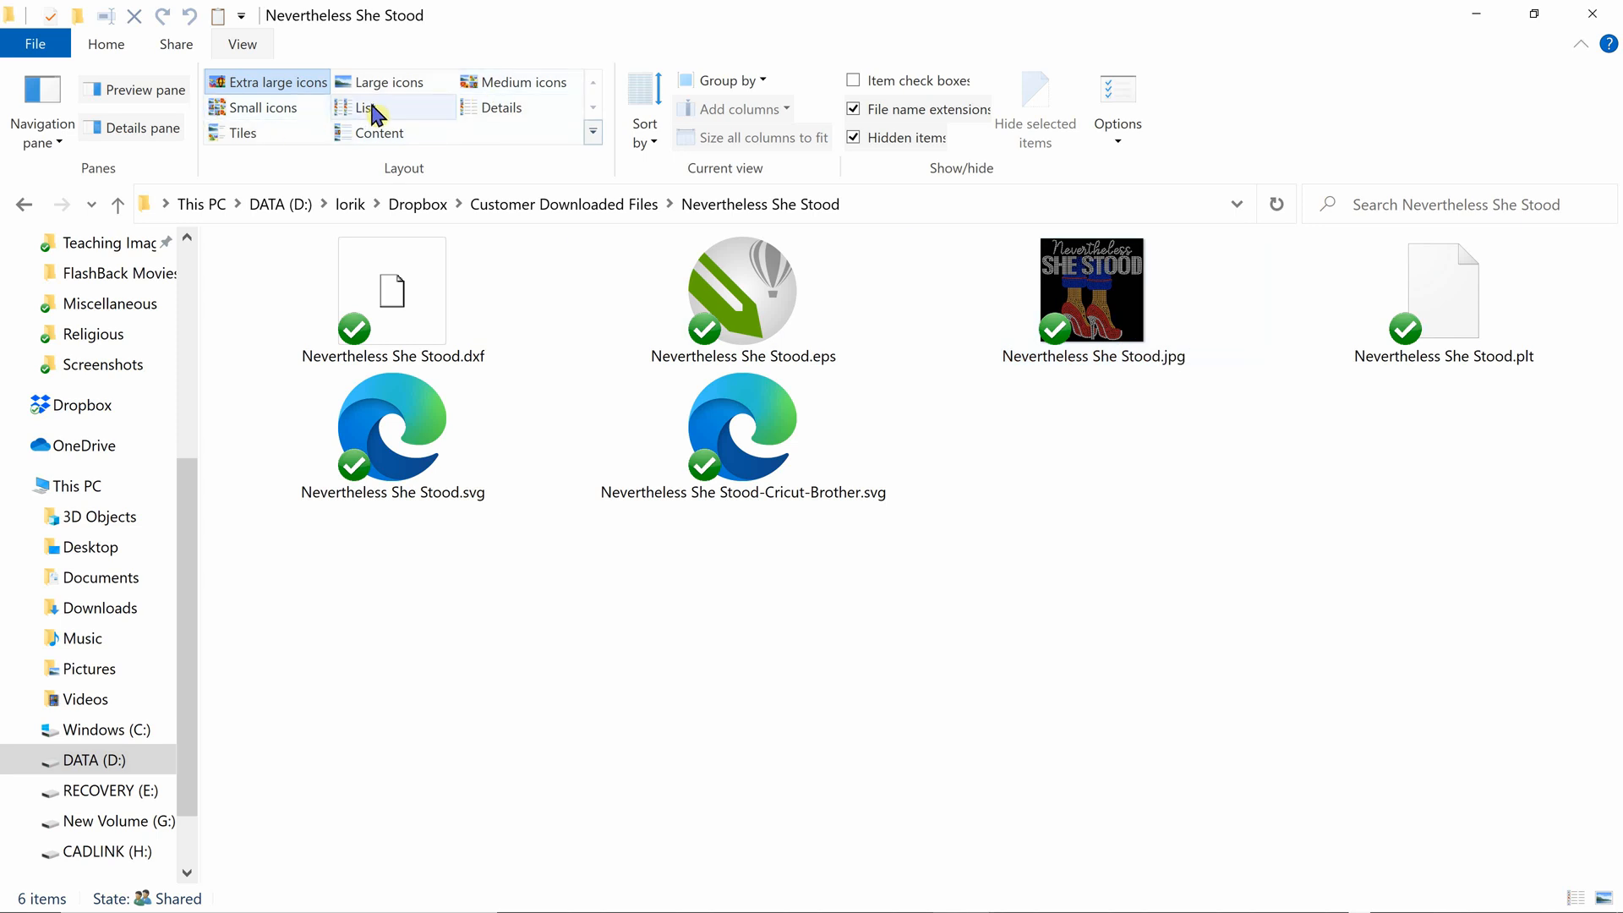
Compare List, Details and Content layouts, settle on Extra large icons and select Nevertheless She Stood.jpg.
{"action": "left_click", "coordinate": [362, 108]}
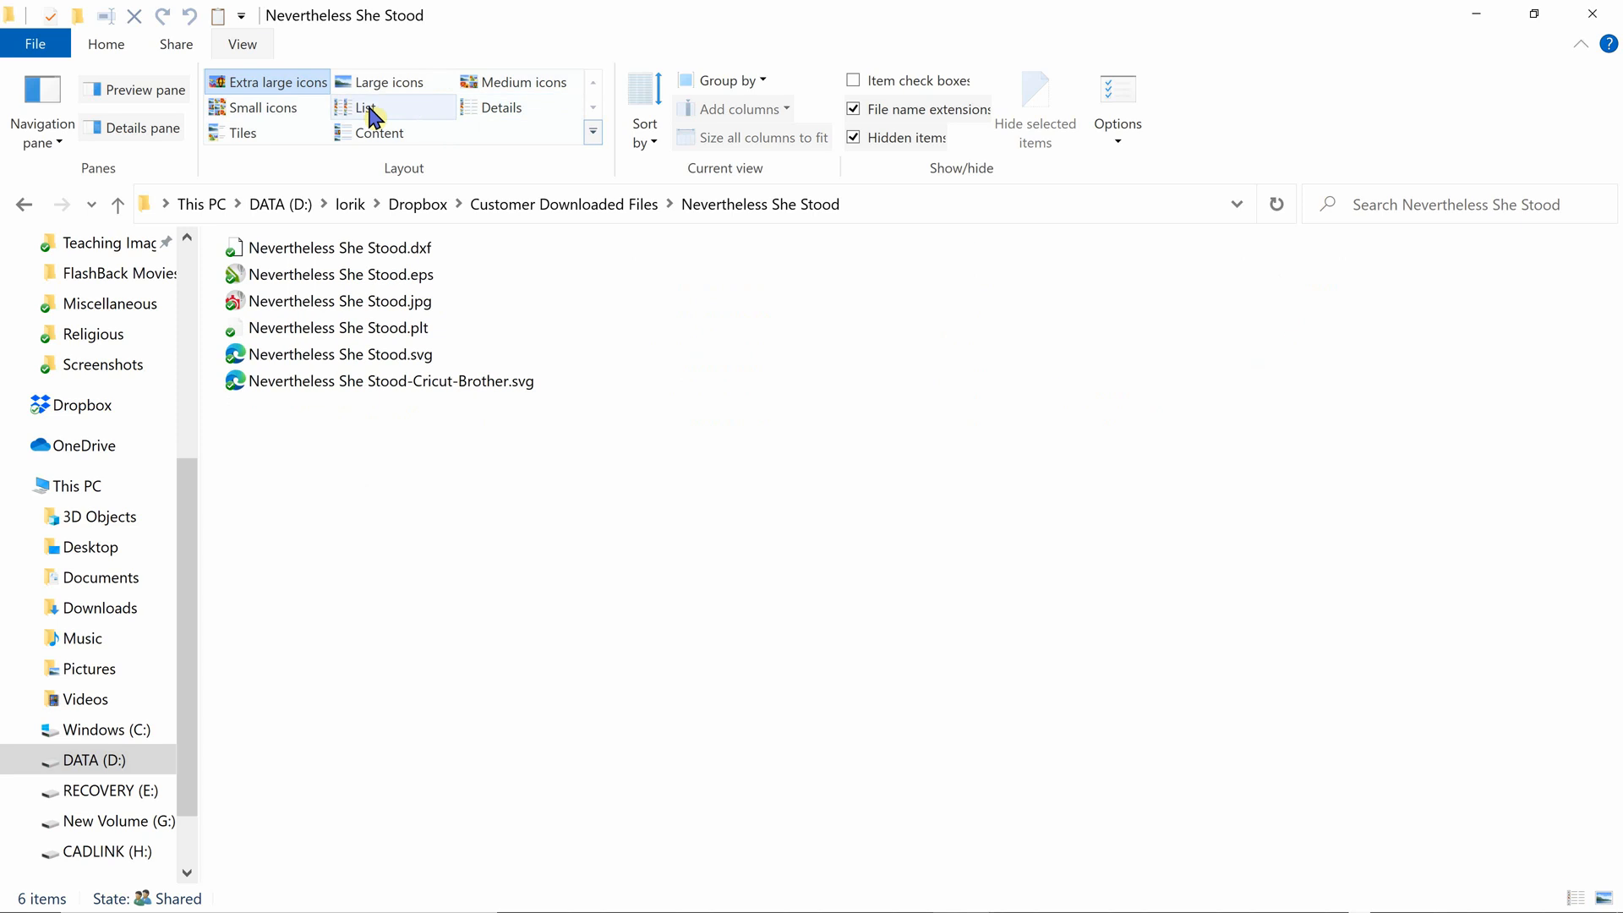
{"action": "left_click", "coordinate": [500, 106]}
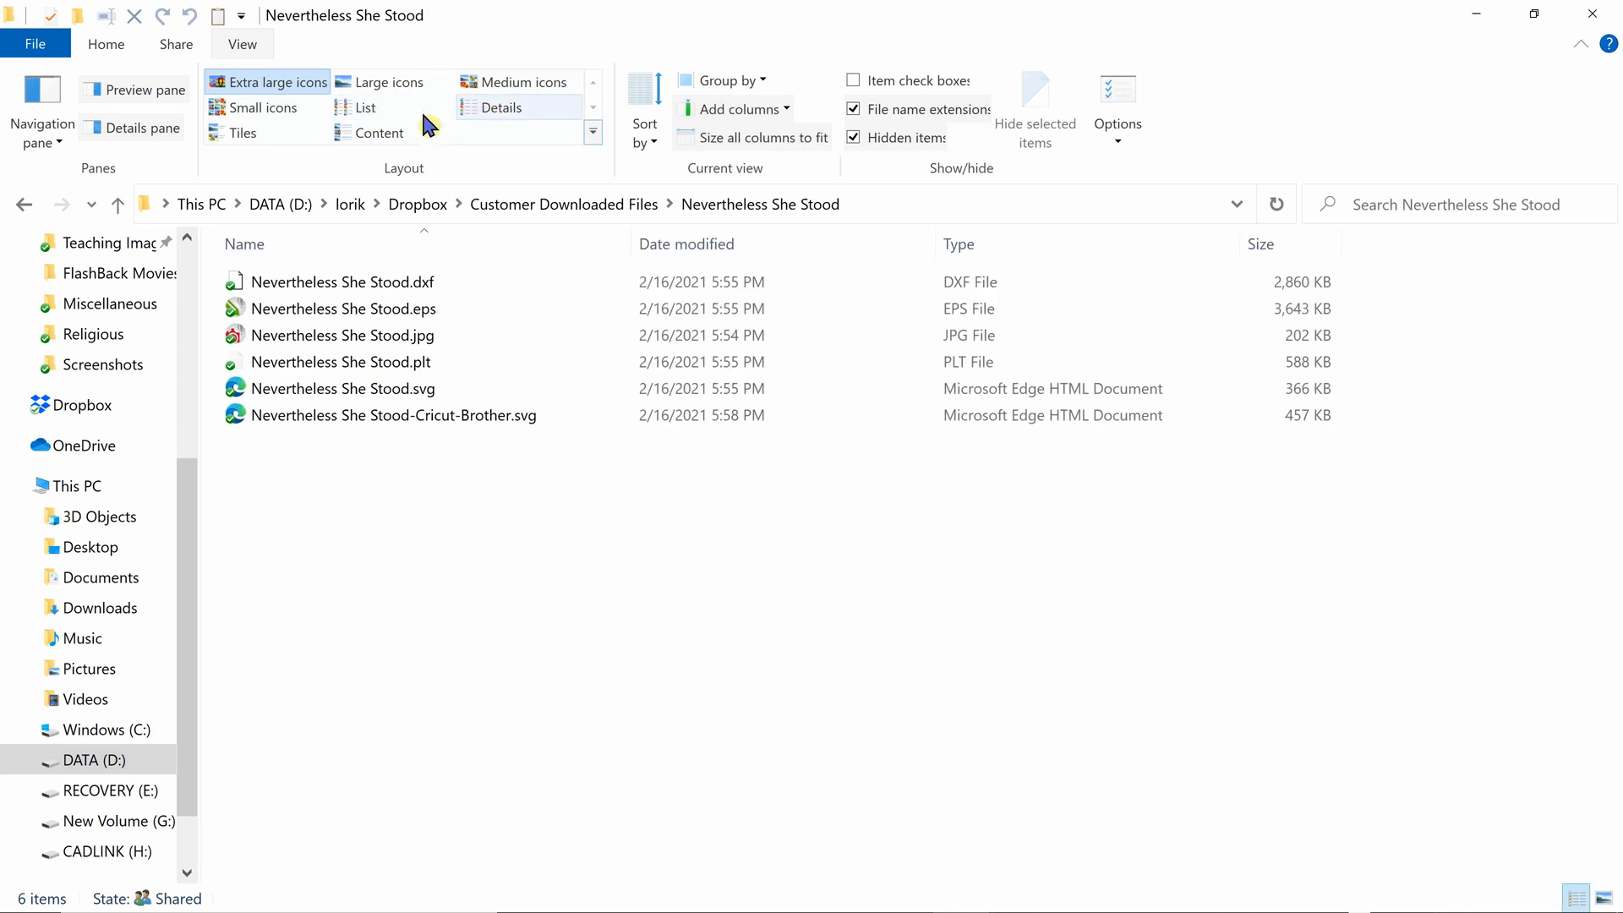
{"action": "left_click", "coordinate": [377, 132]}
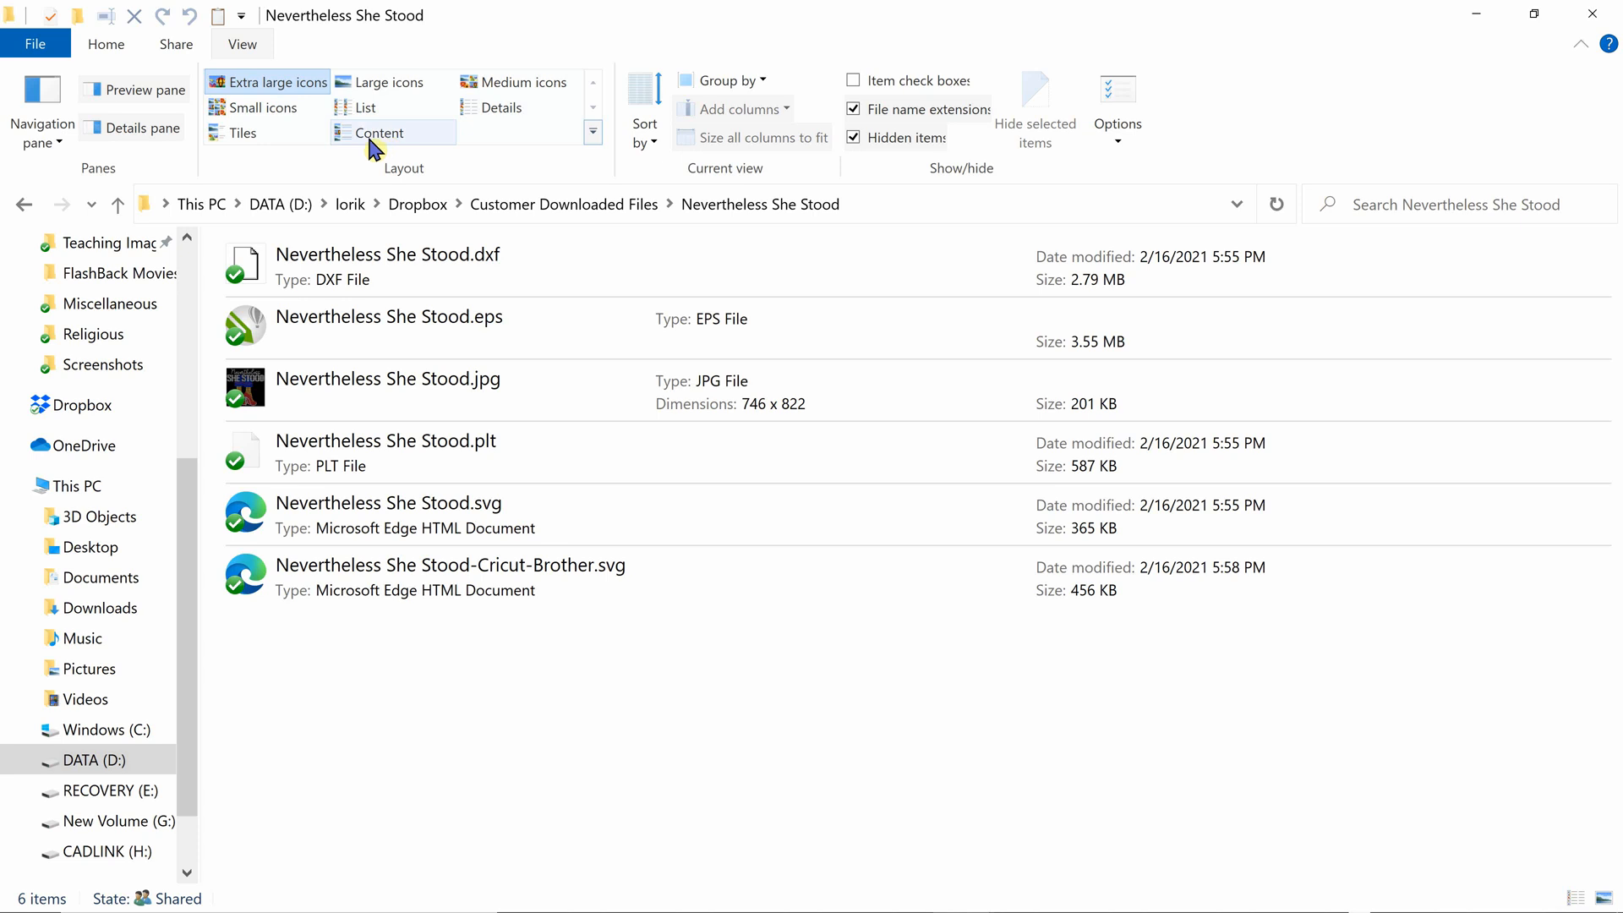
{"action": "left_click", "coordinate": [274, 81]}
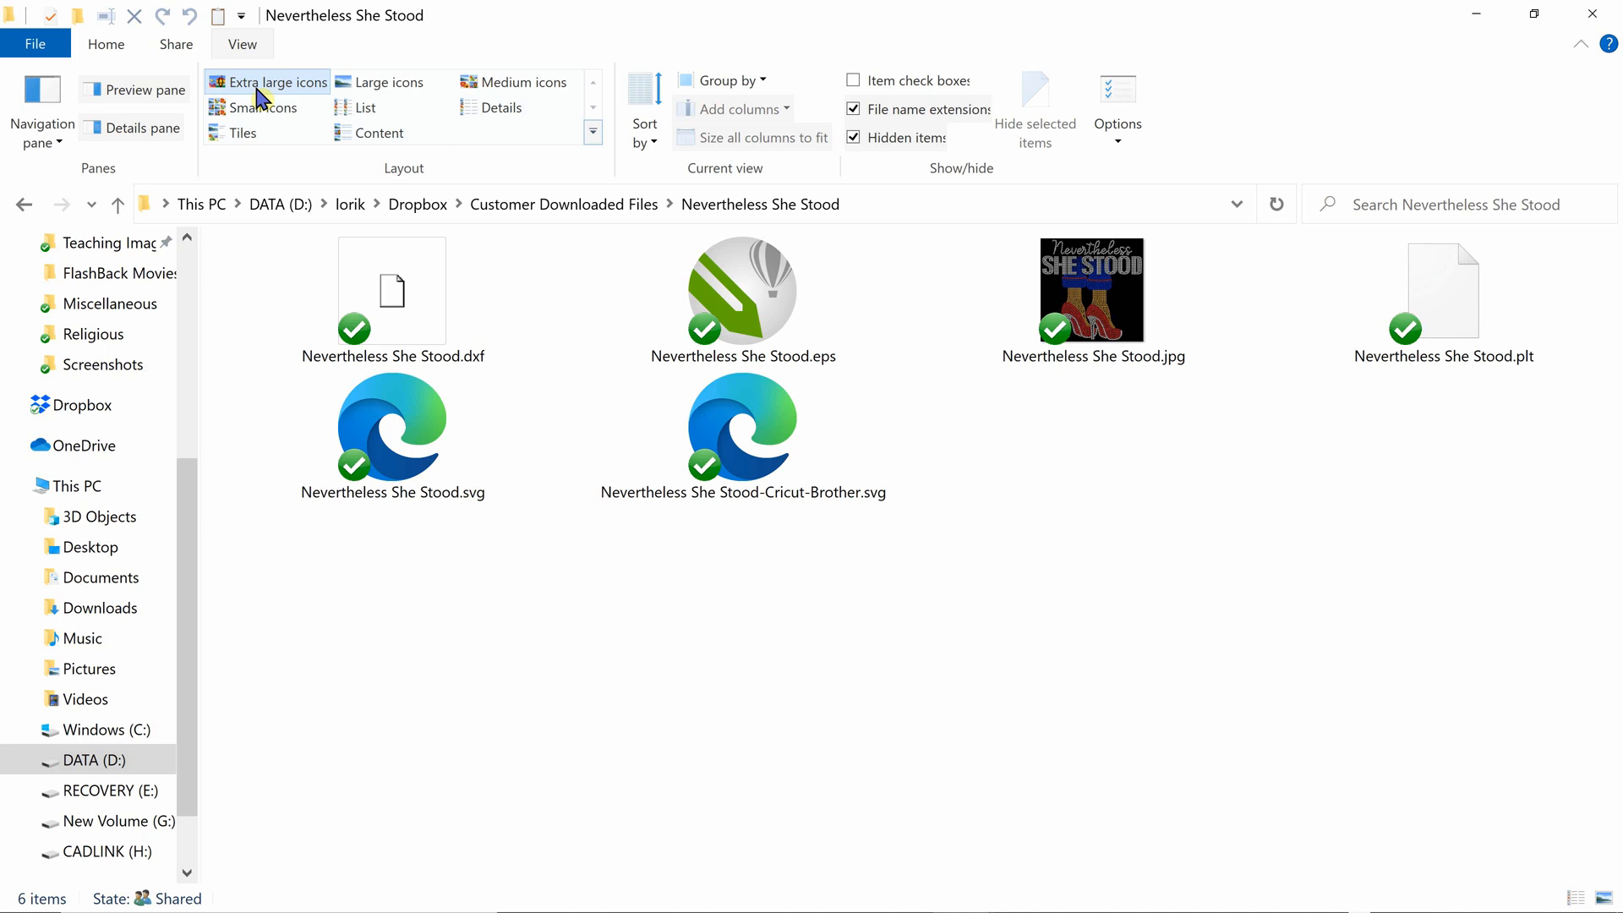
{"action": "mouse_move", "coordinate": [396, 210]}
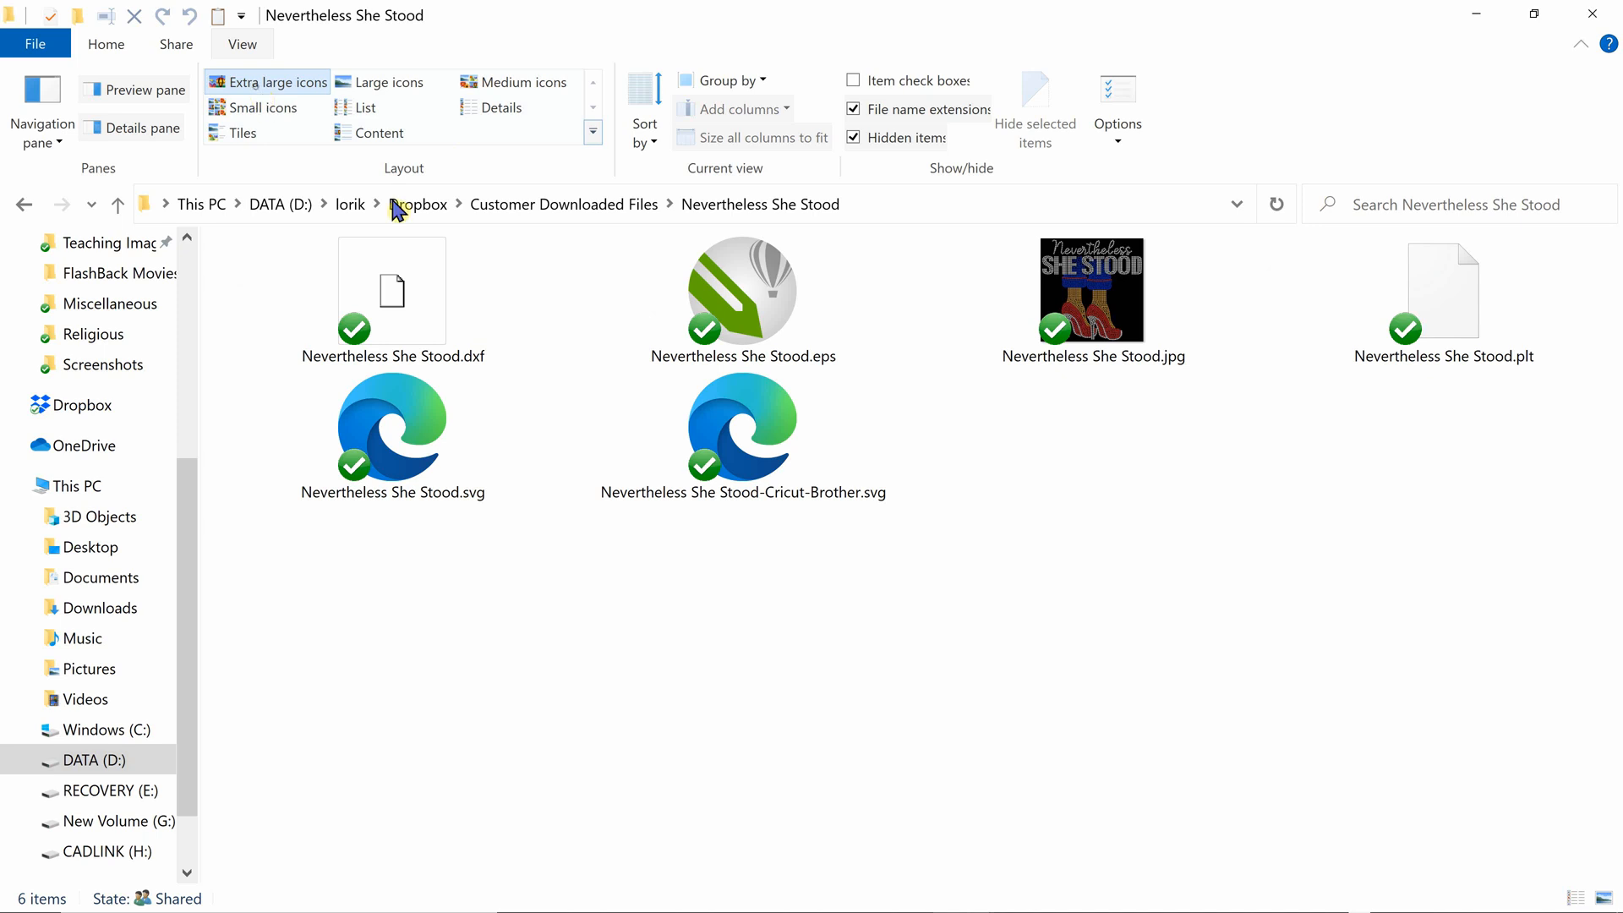
{"action": "left_click", "coordinate": [1090, 301]}
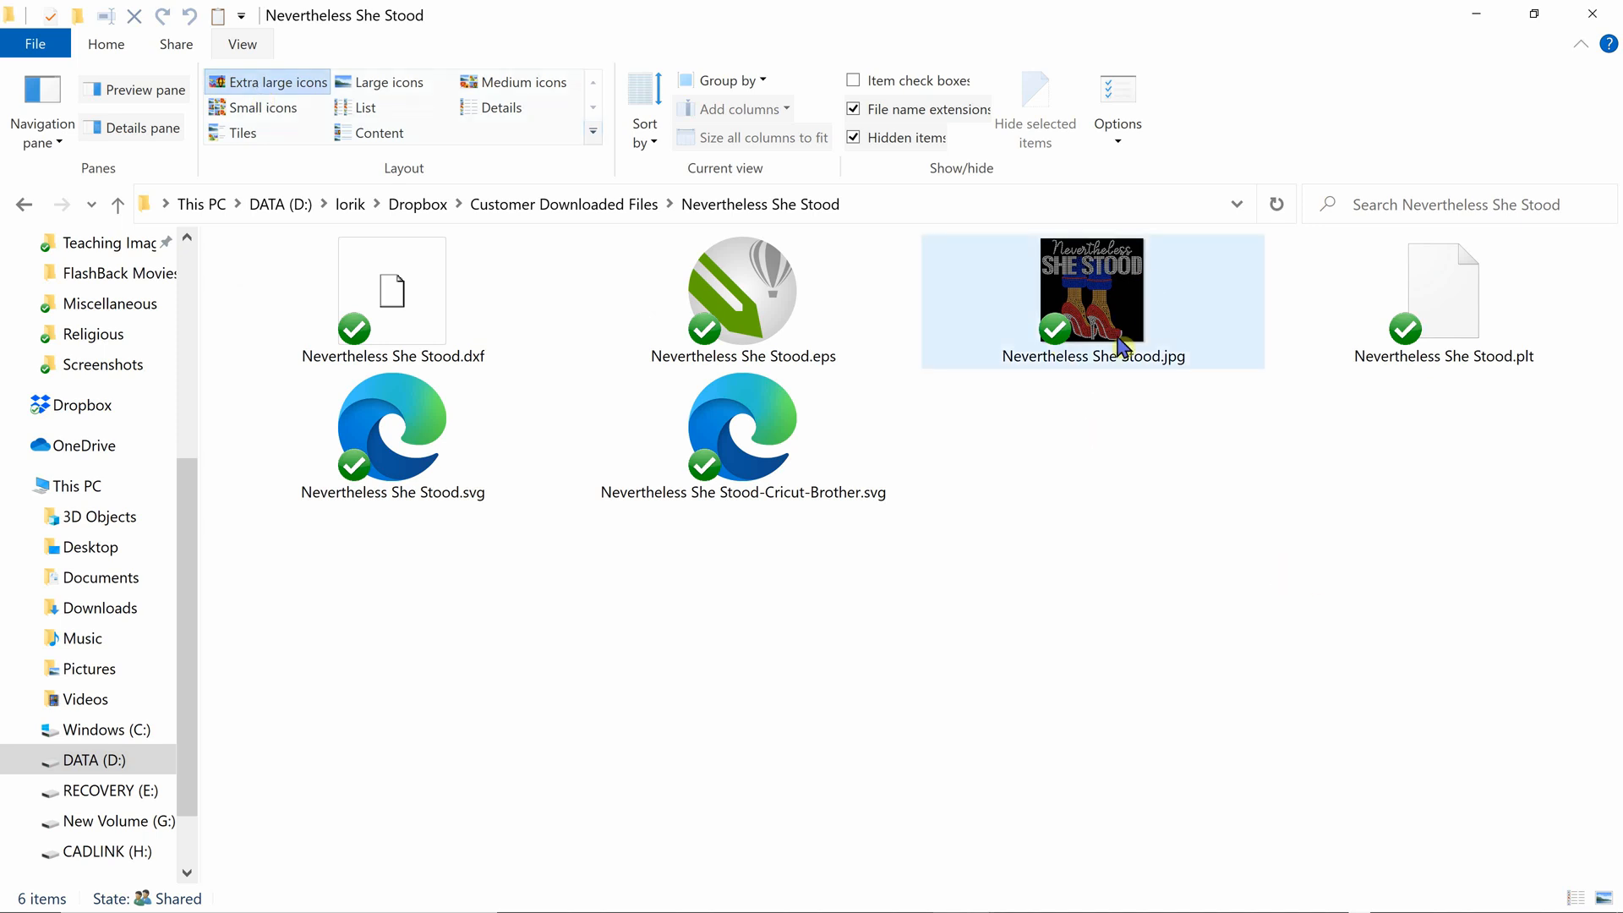